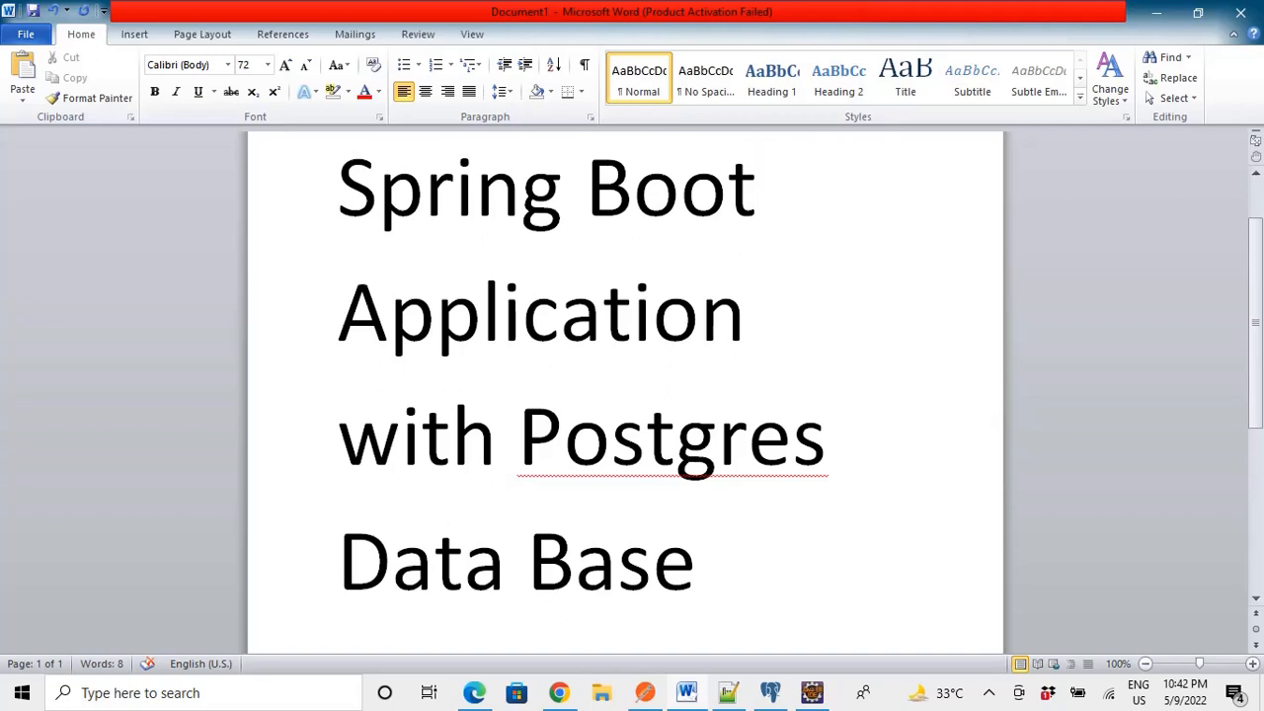
# Present the Word title page 'Spring Boot Application with Postgres Data Base' before moving to Eclipse
pyautogui.click(755, 185)
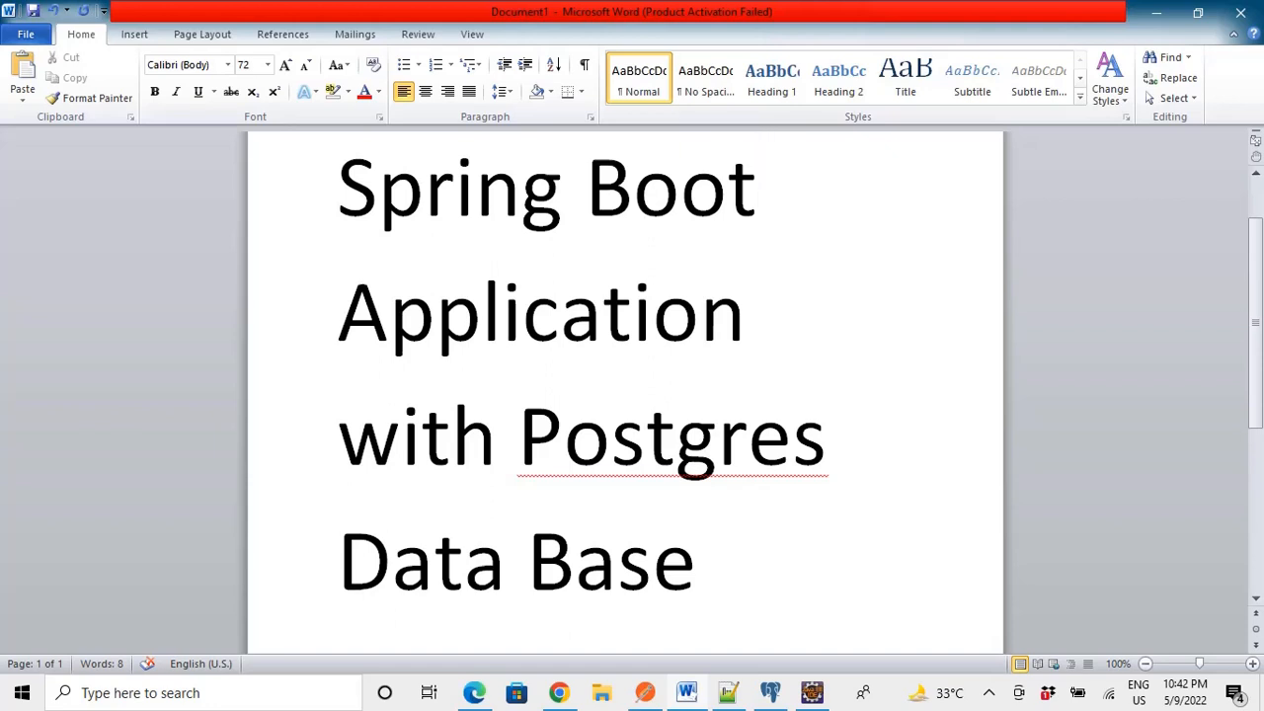
pyautogui.click(757, 186)
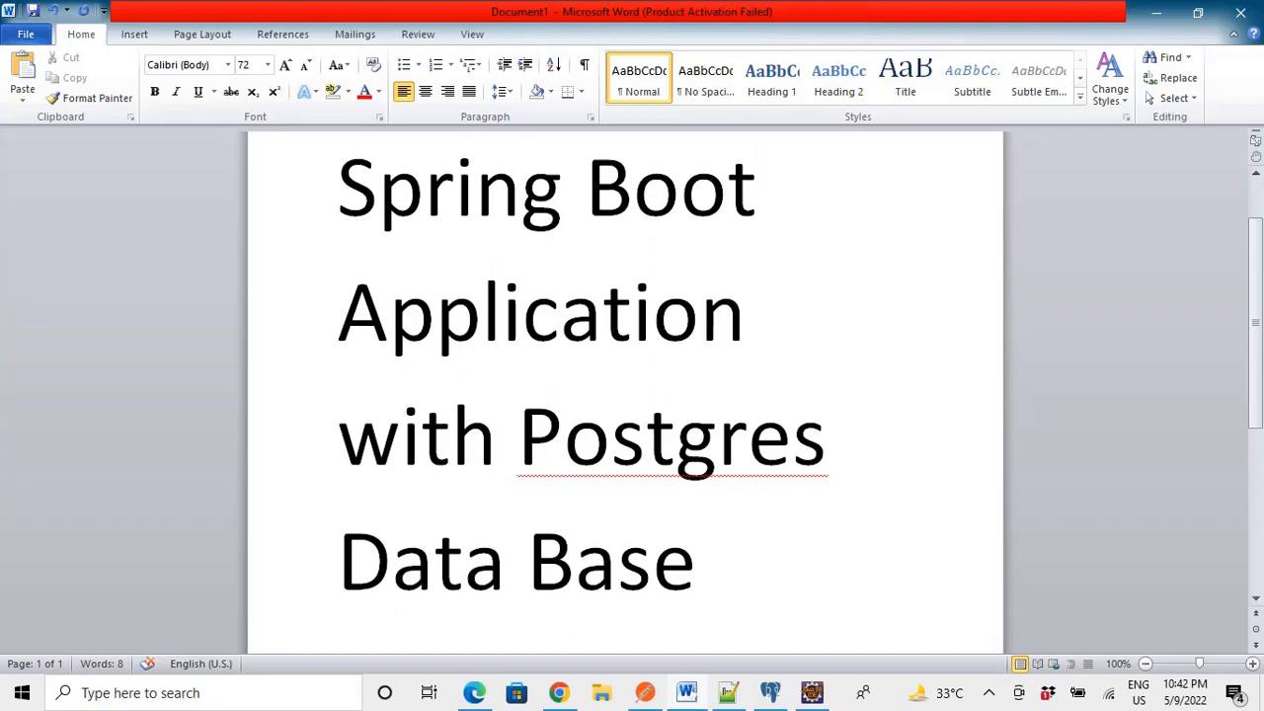
pyautogui.click(756, 186)
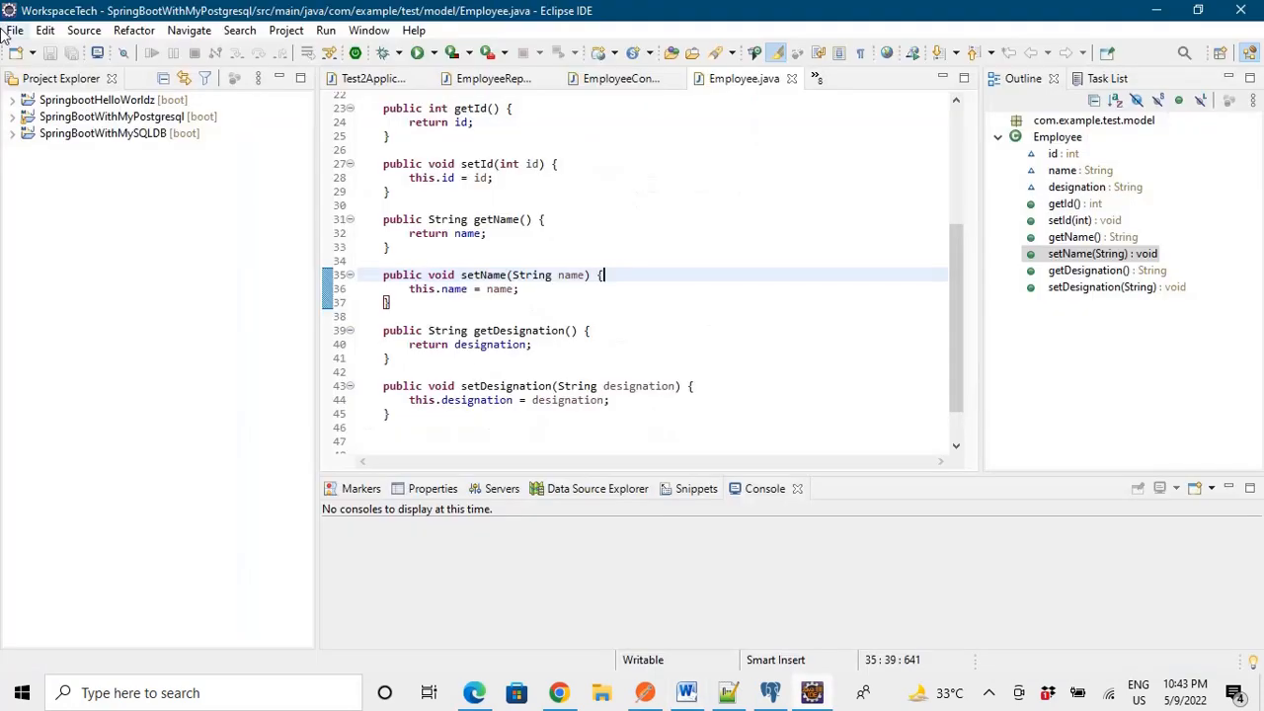
# Start a new Spring Starter Project named SpringbootPostgres and advance to the next wizard page
pyautogui.click(14, 29)
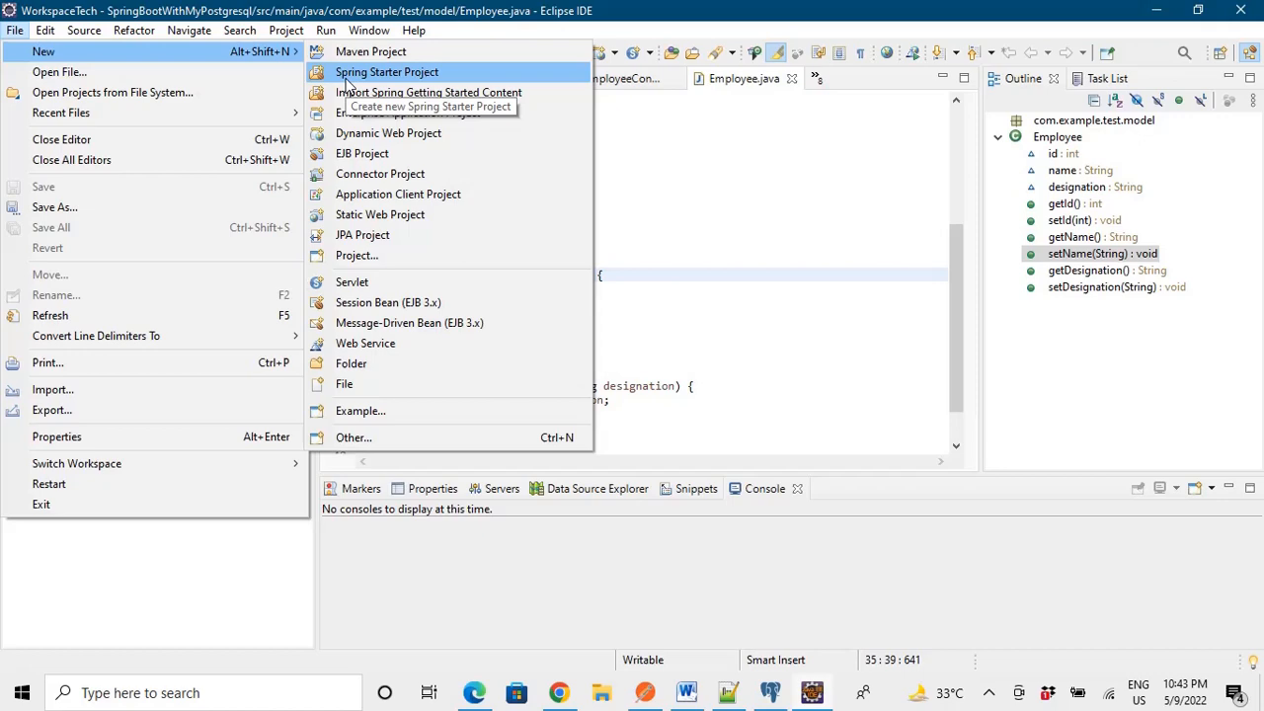
pyautogui.click(387, 71)
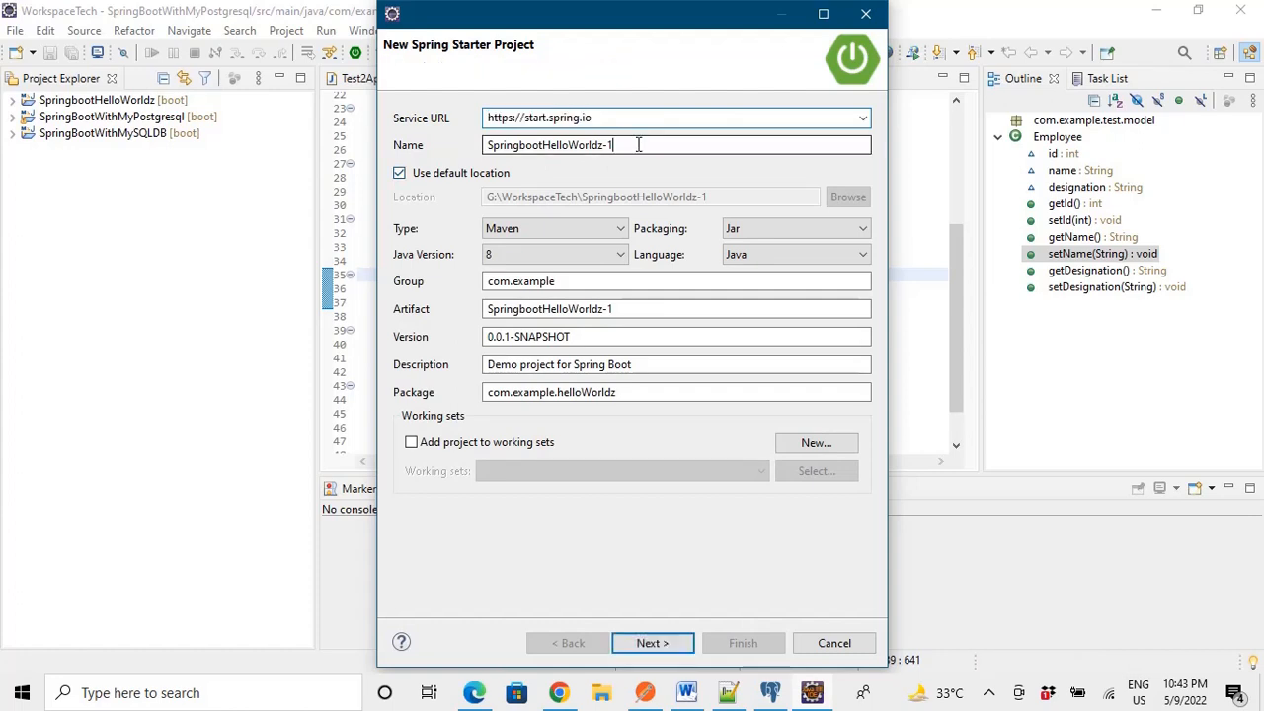
pyautogui.press('BackSpace')
pyautogui.write('SpringbootPo')
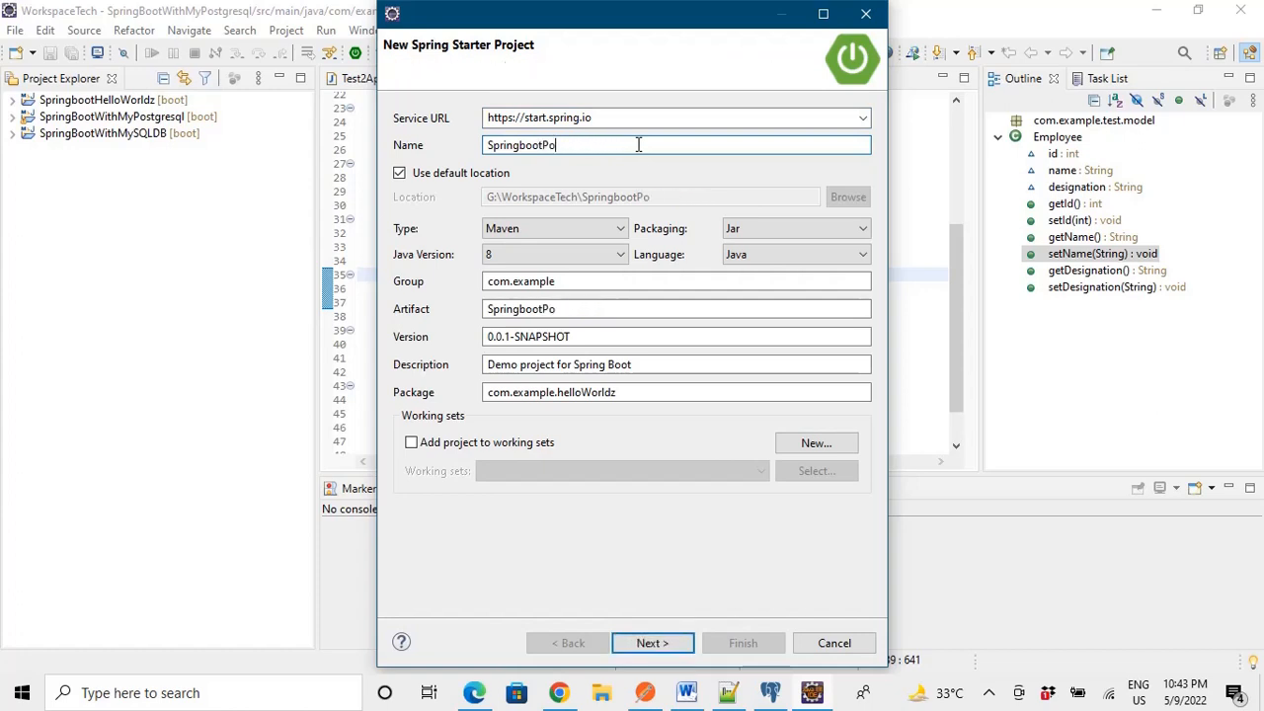
pyautogui.write('stgres')
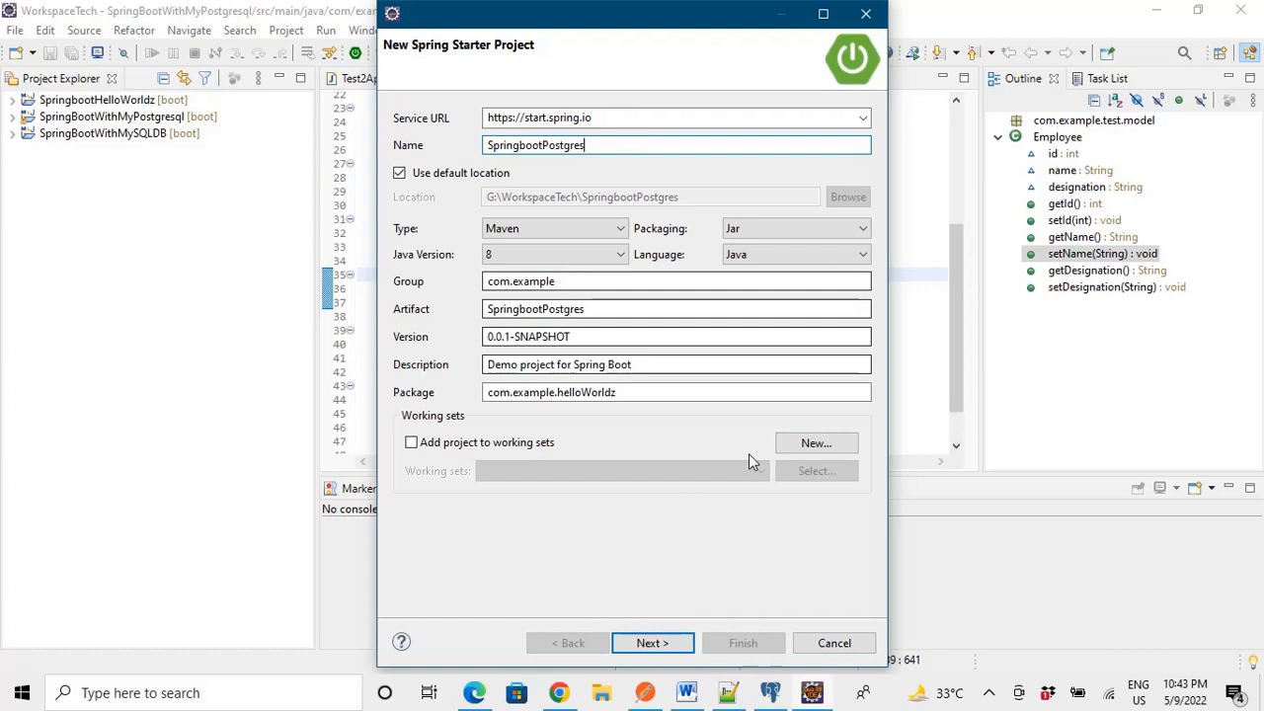
pyautogui.click(651, 642)
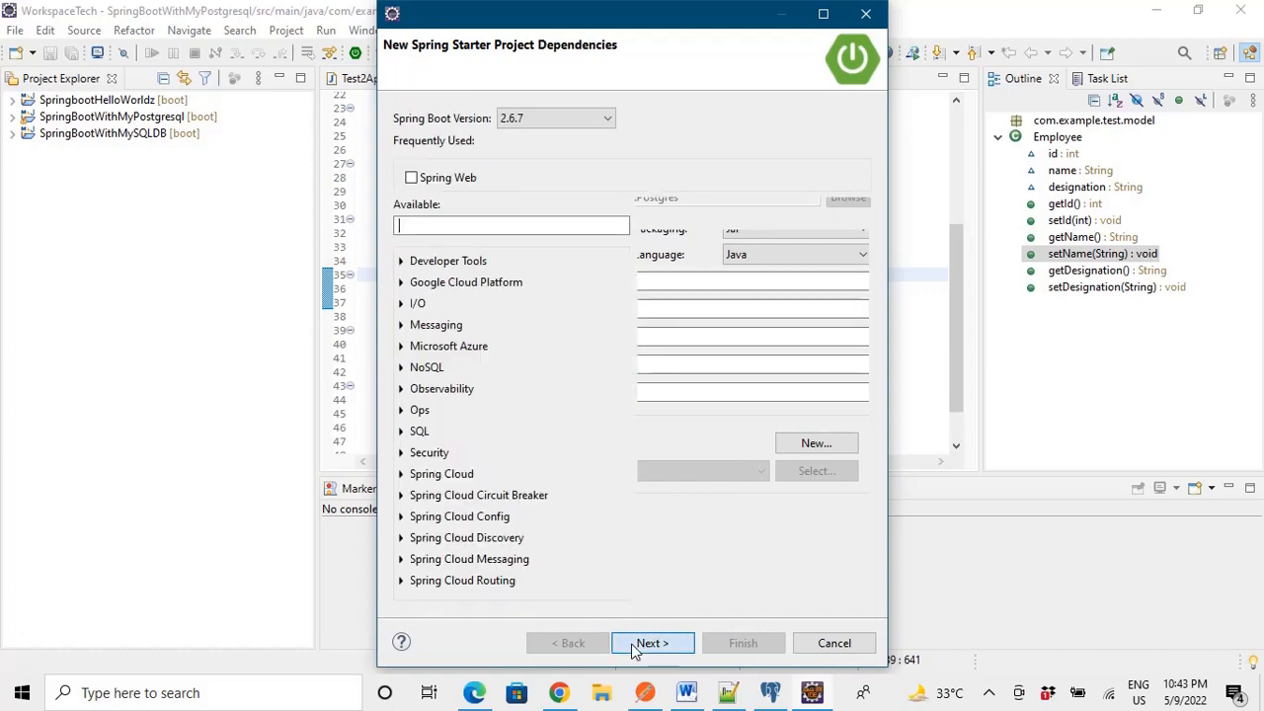
# Select the Spring Web, Spring Data JPA and PostgreSQL Driver dependencies, searching for the last two
pyautogui.click(650, 643)
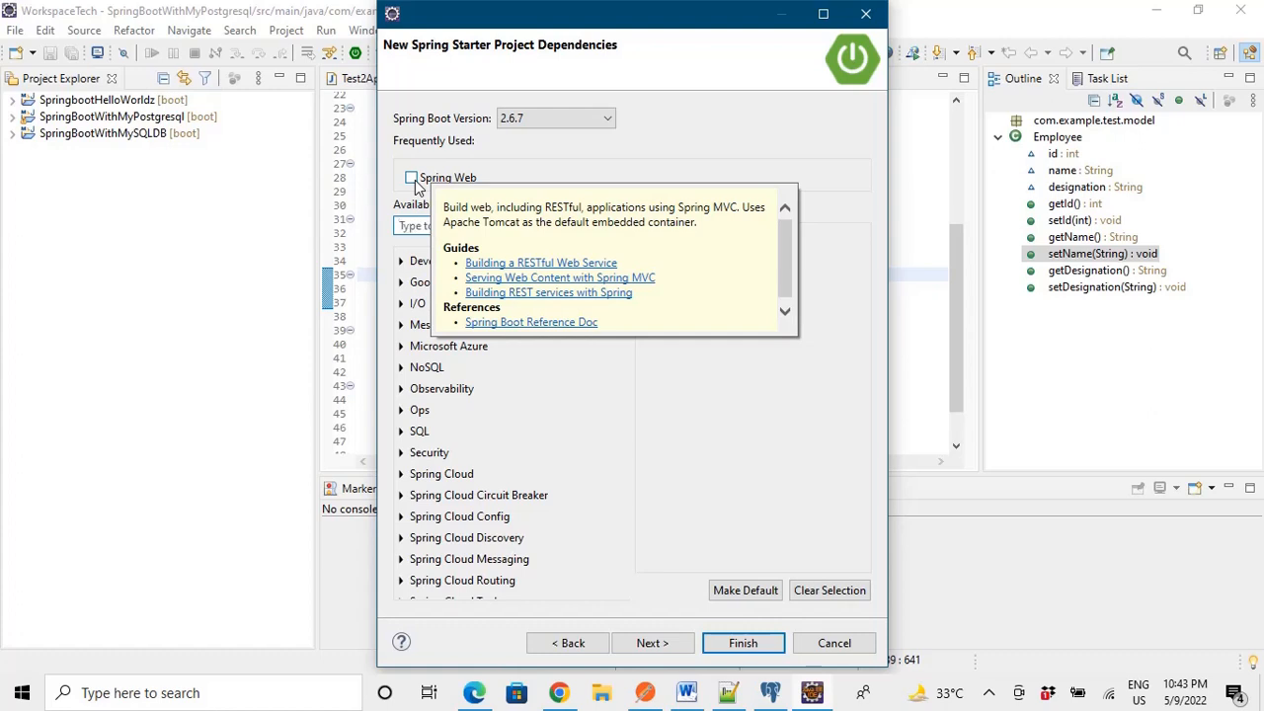
pyautogui.click(410, 176)
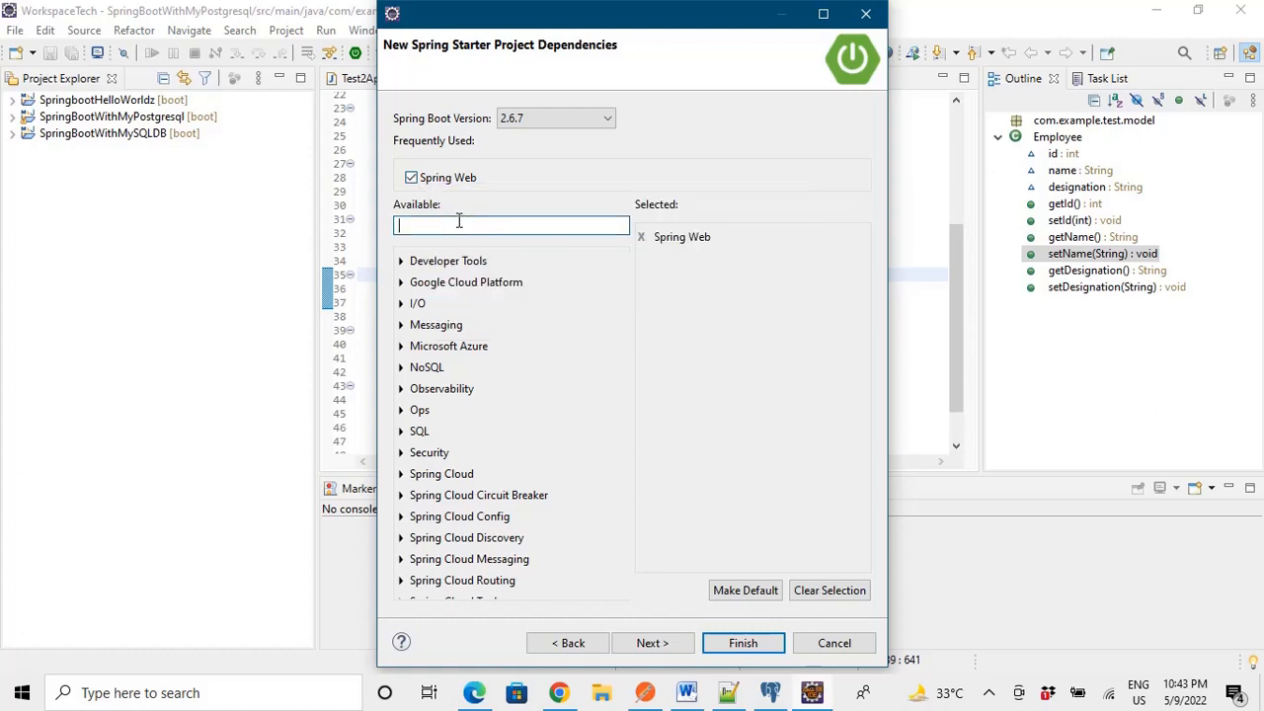
pyautogui.write('S')
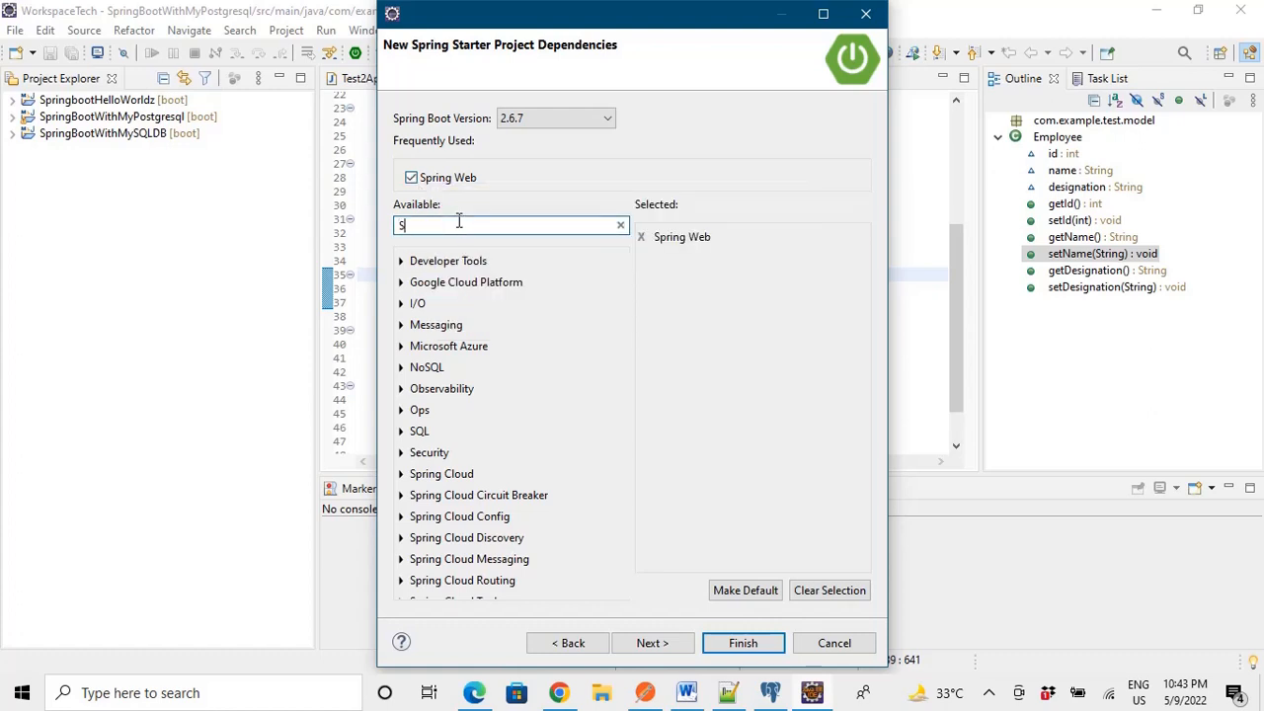
pyautogui.write('pring data jpa')
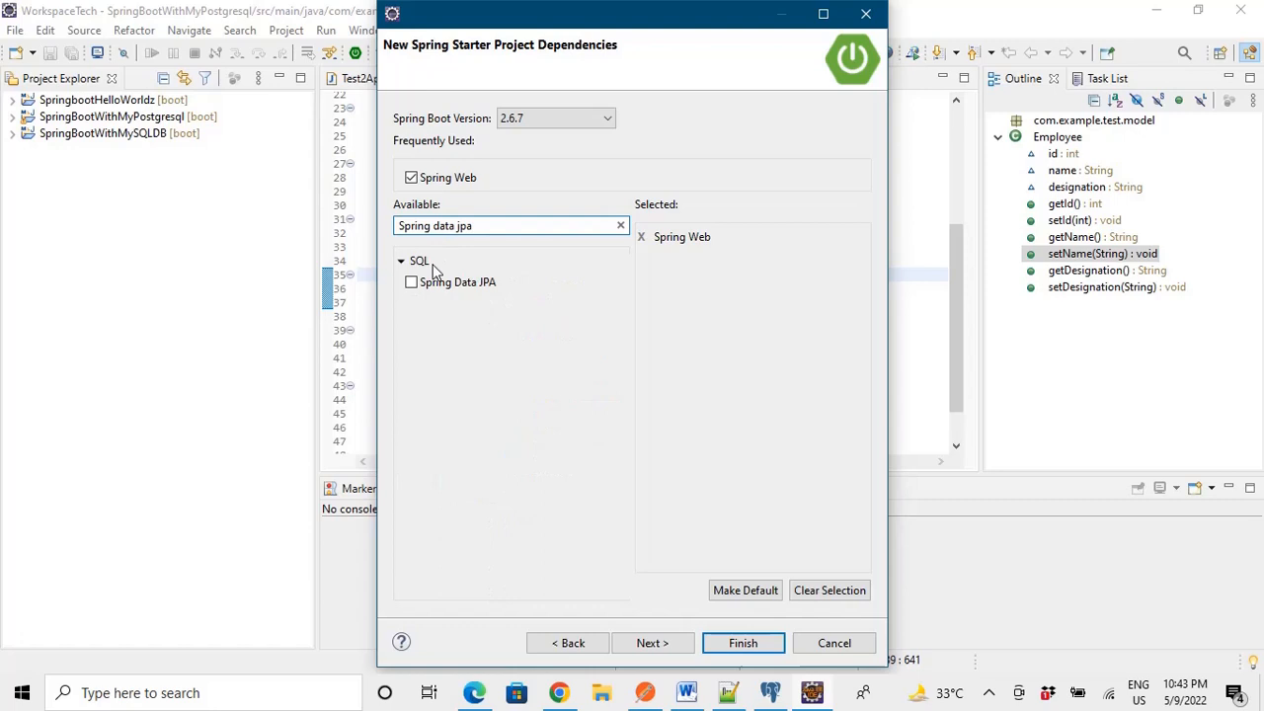
pyautogui.click(410, 281)
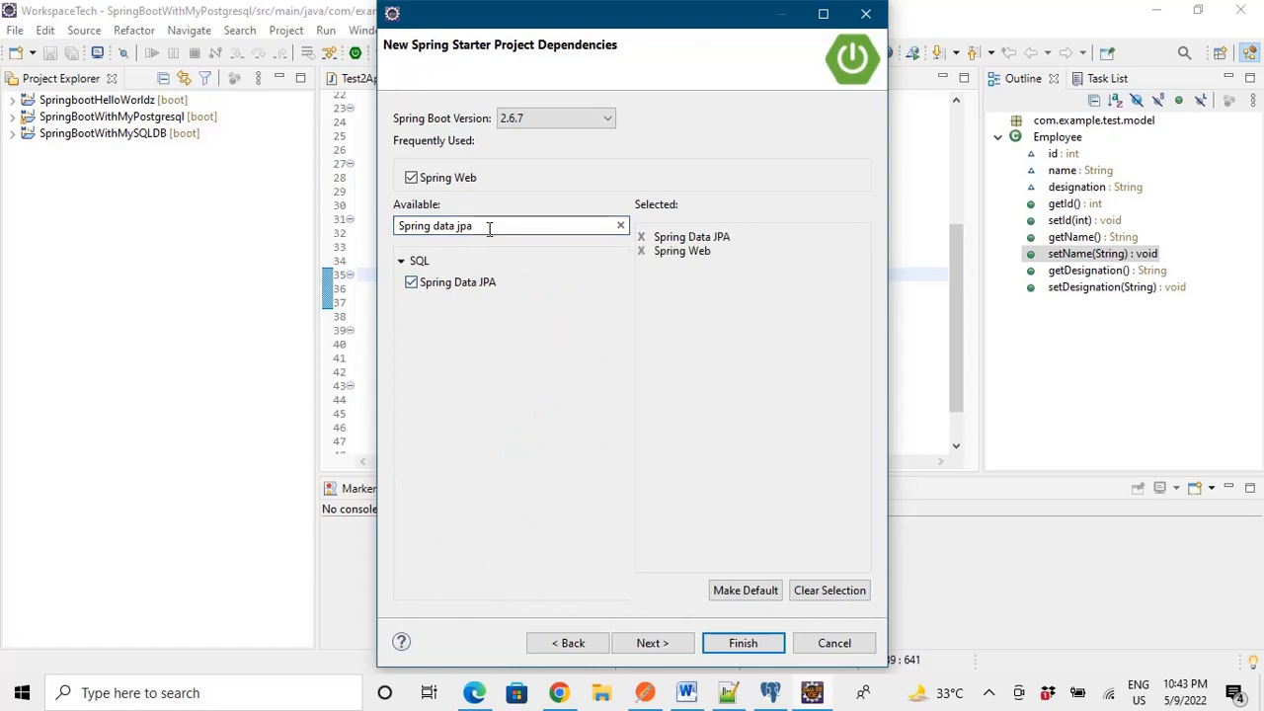
pyautogui.click(620, 225)
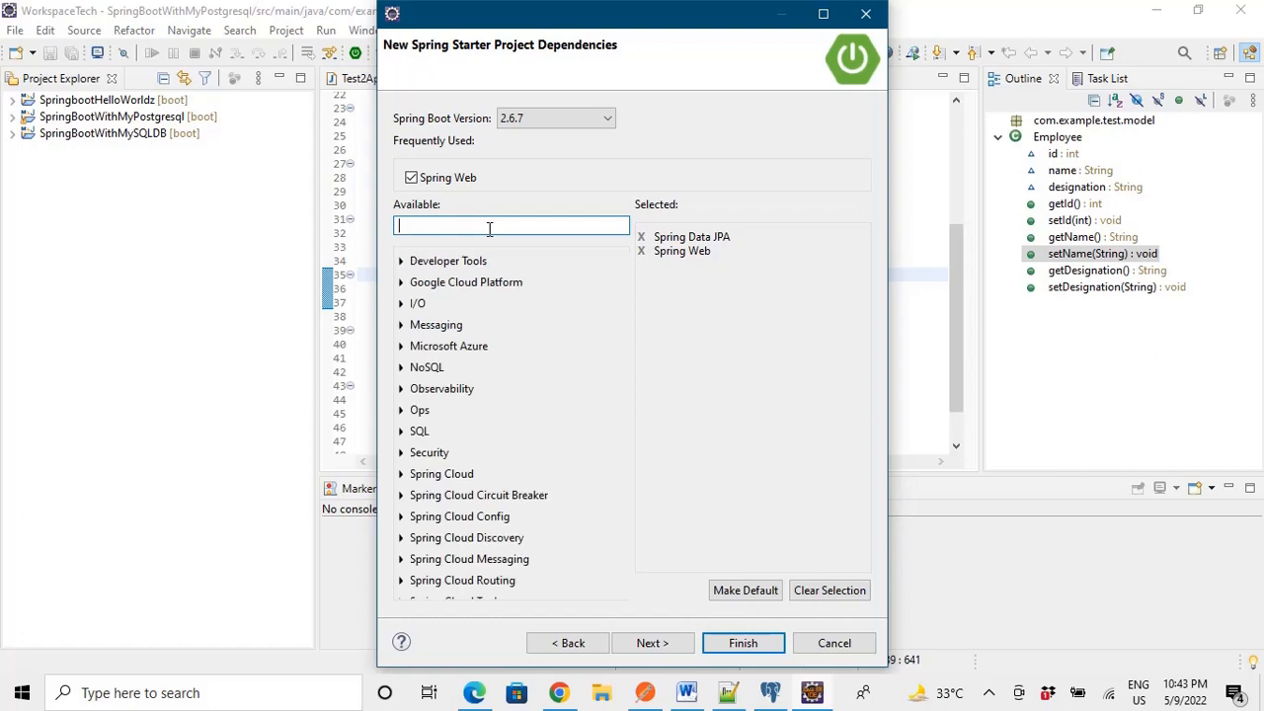
pyautogui.write('p')
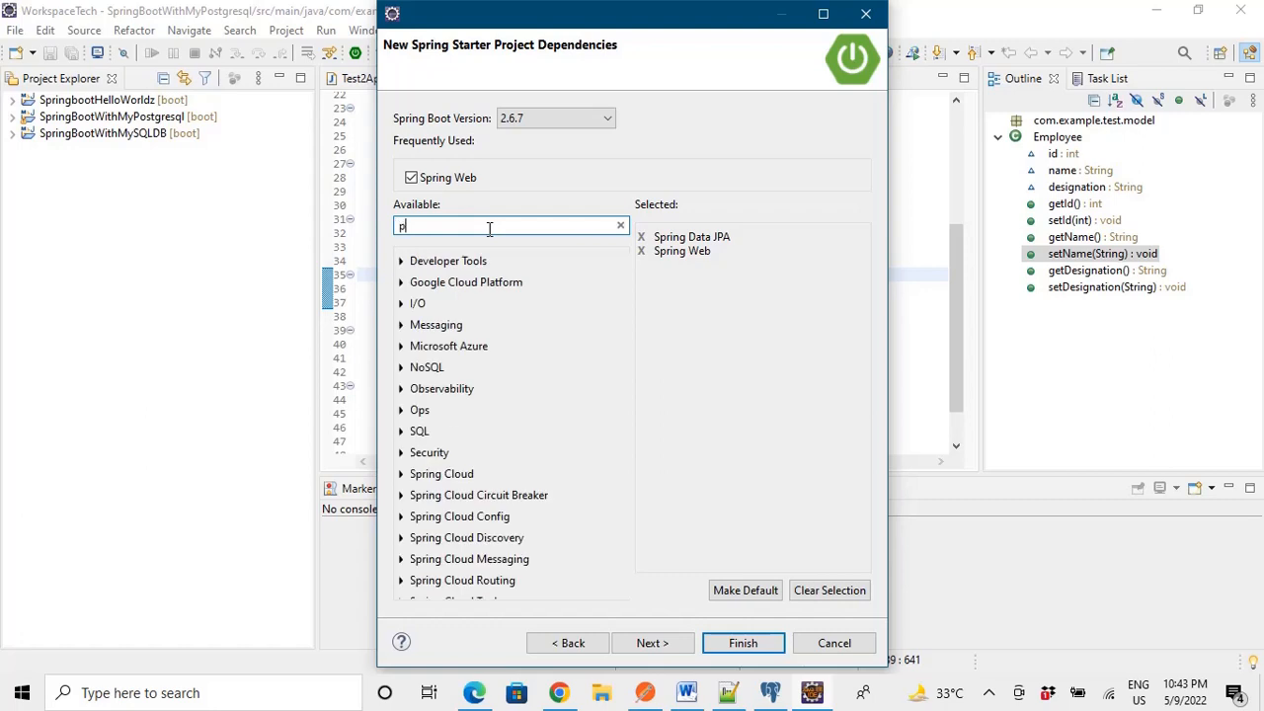
pyautogui.write('ostgres')
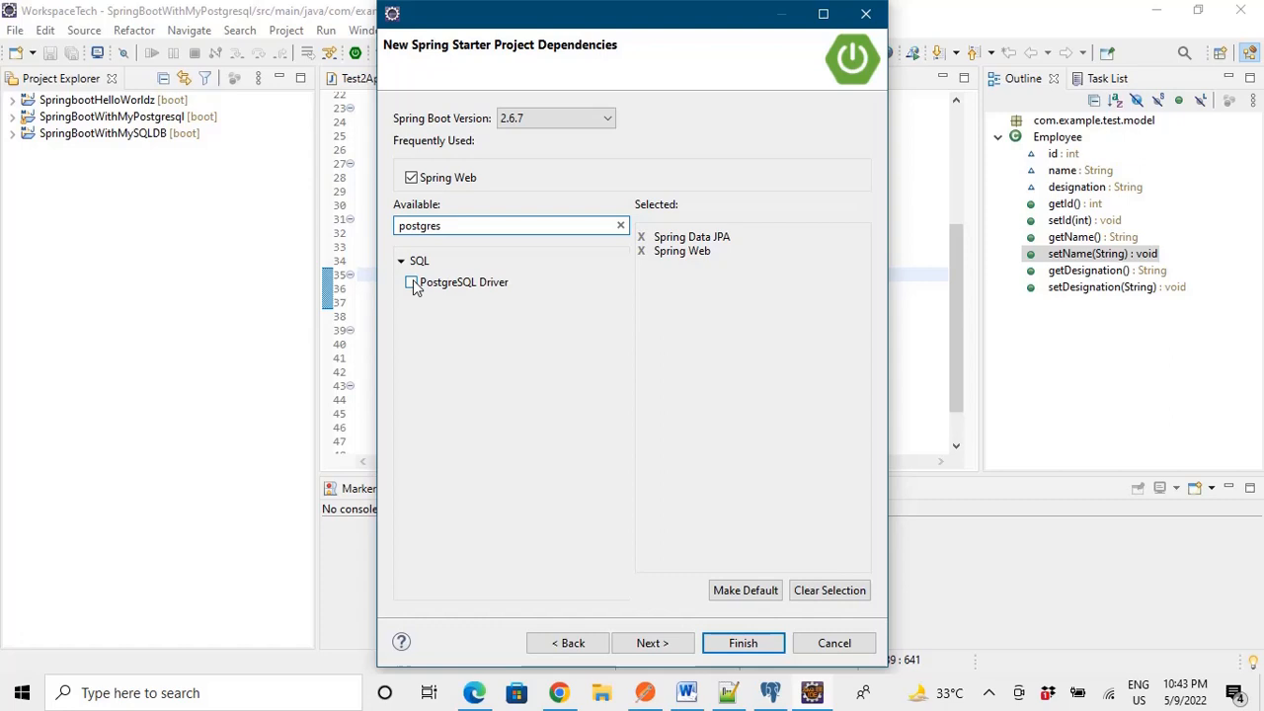
pyautogui.click(412, 283)
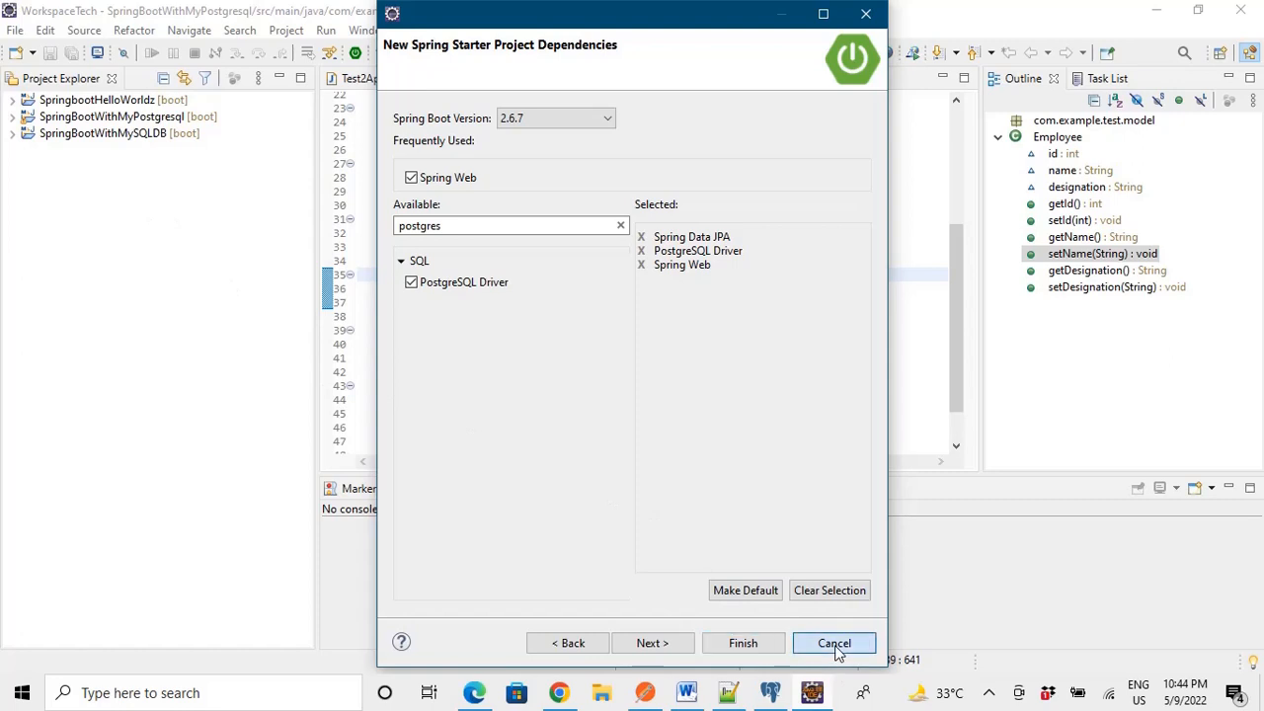
# Cancel the wizard and expand the SpringBootWithMyPostgresql project's src/main/java packages
pyautogui.click(833, 643)
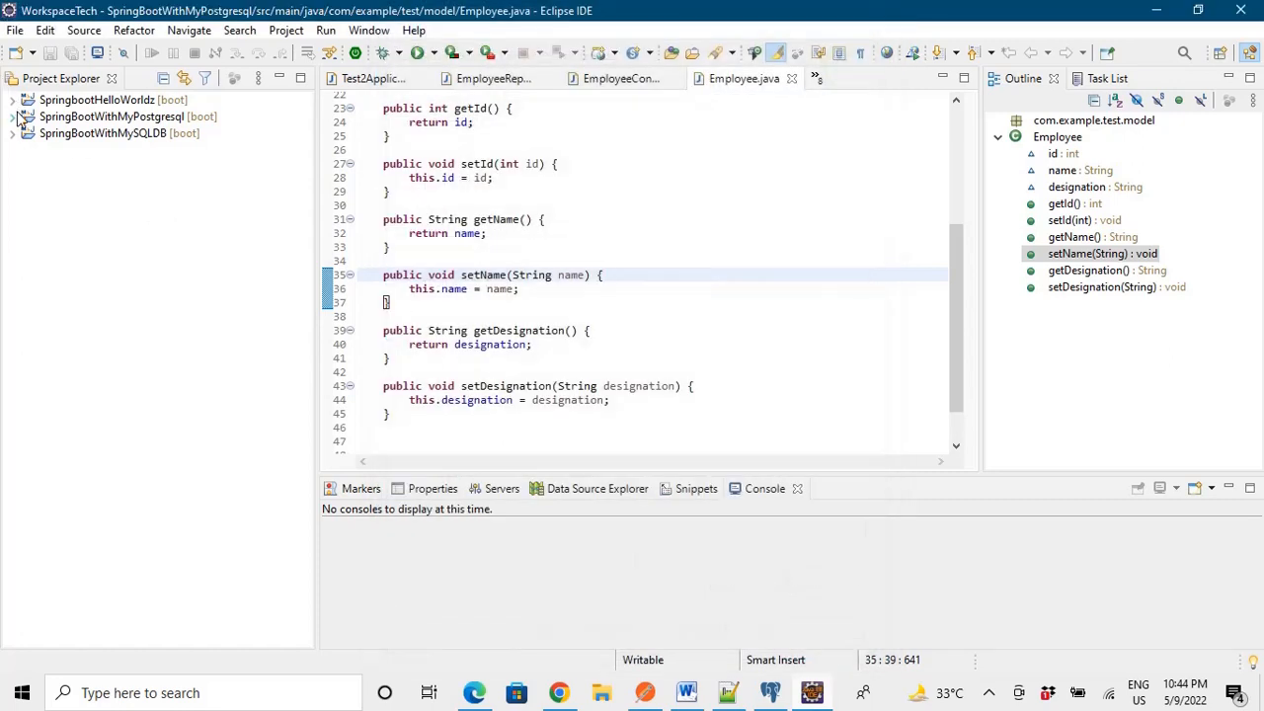
pyautogui.click(14, 117)
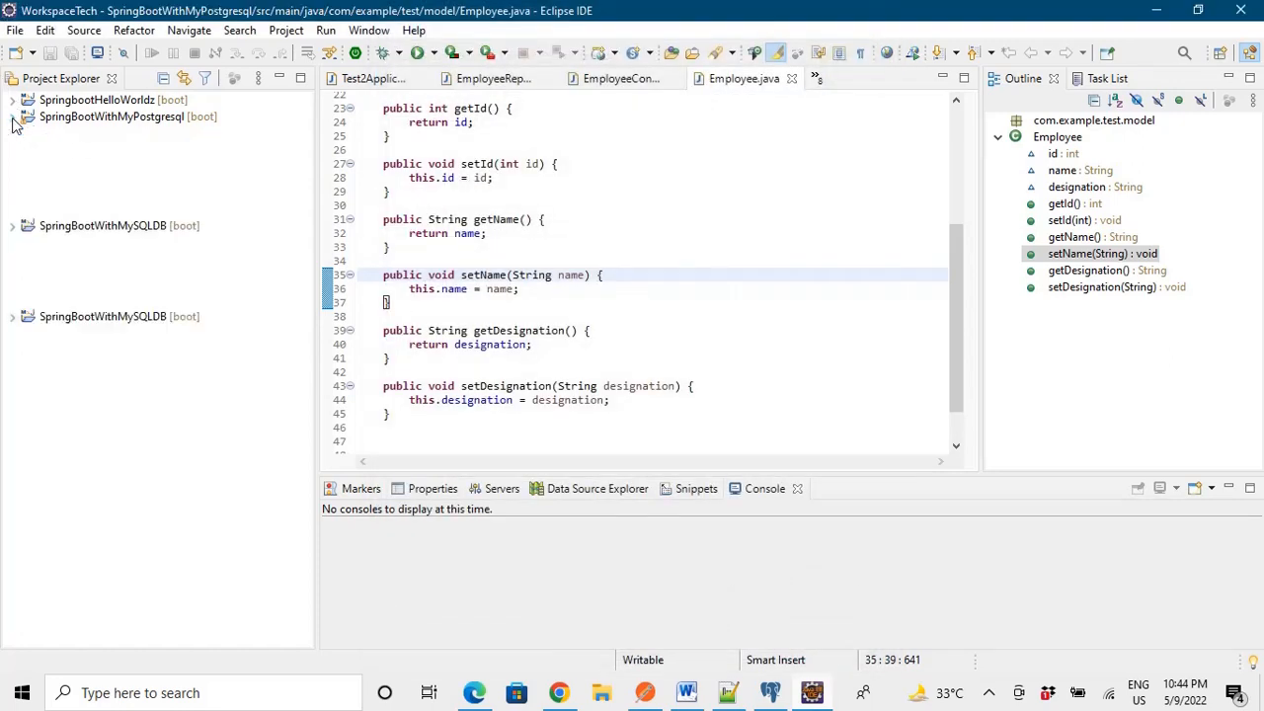
pyautogui.click(13, 116)
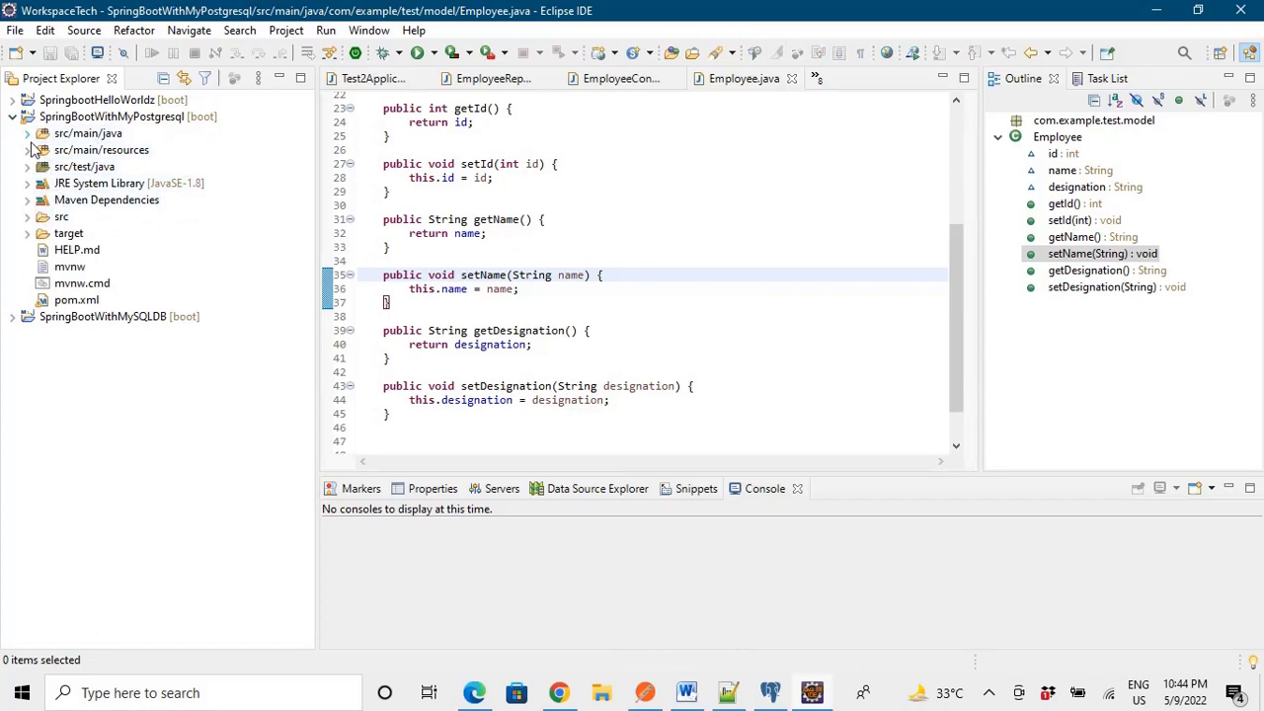
pyautogui.click(28, 134)
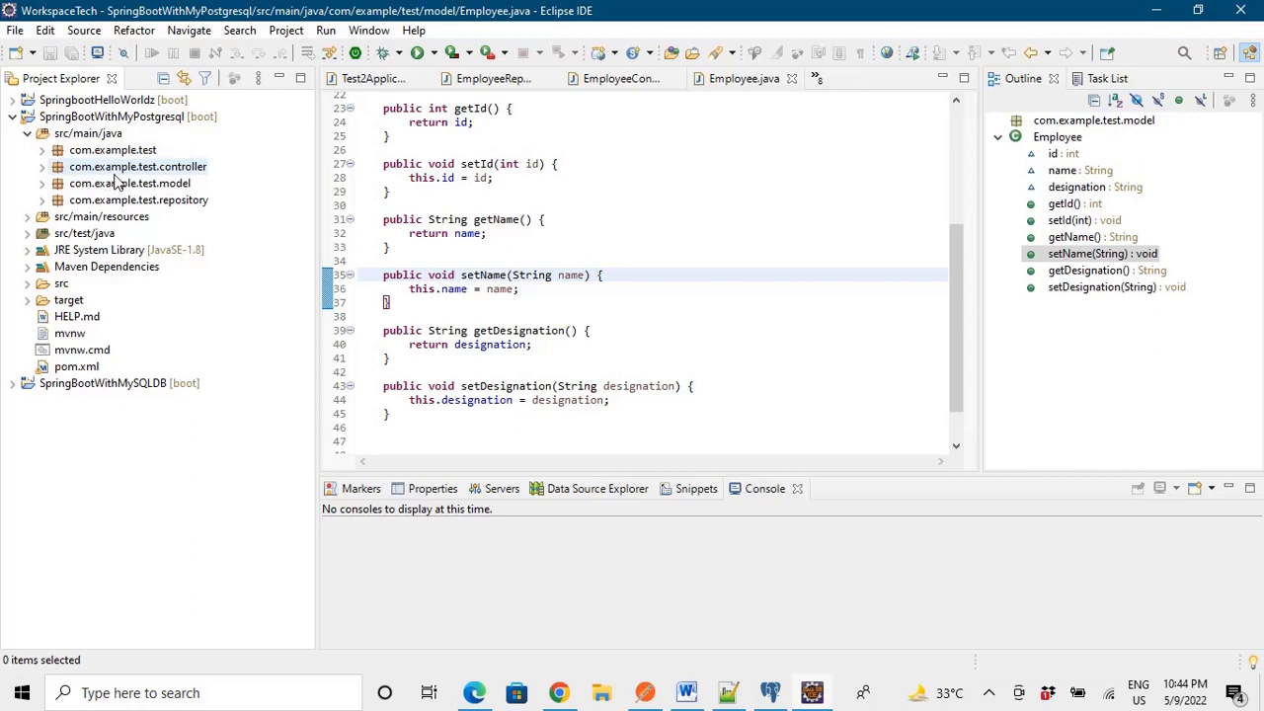
pyautogui.moveTo(117, 170)
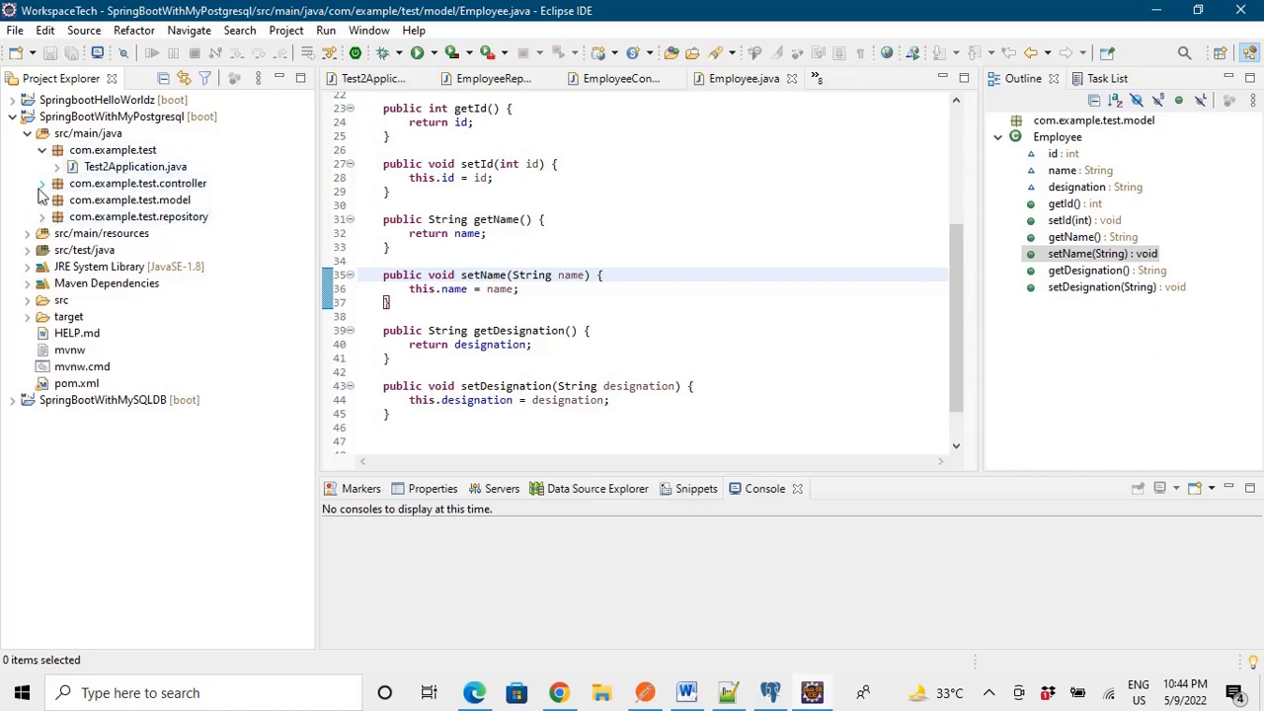
# Open EmployeeController.java, the Employee model, and the EmployeeRepo repository interface
pyautogui.click(56, 183)
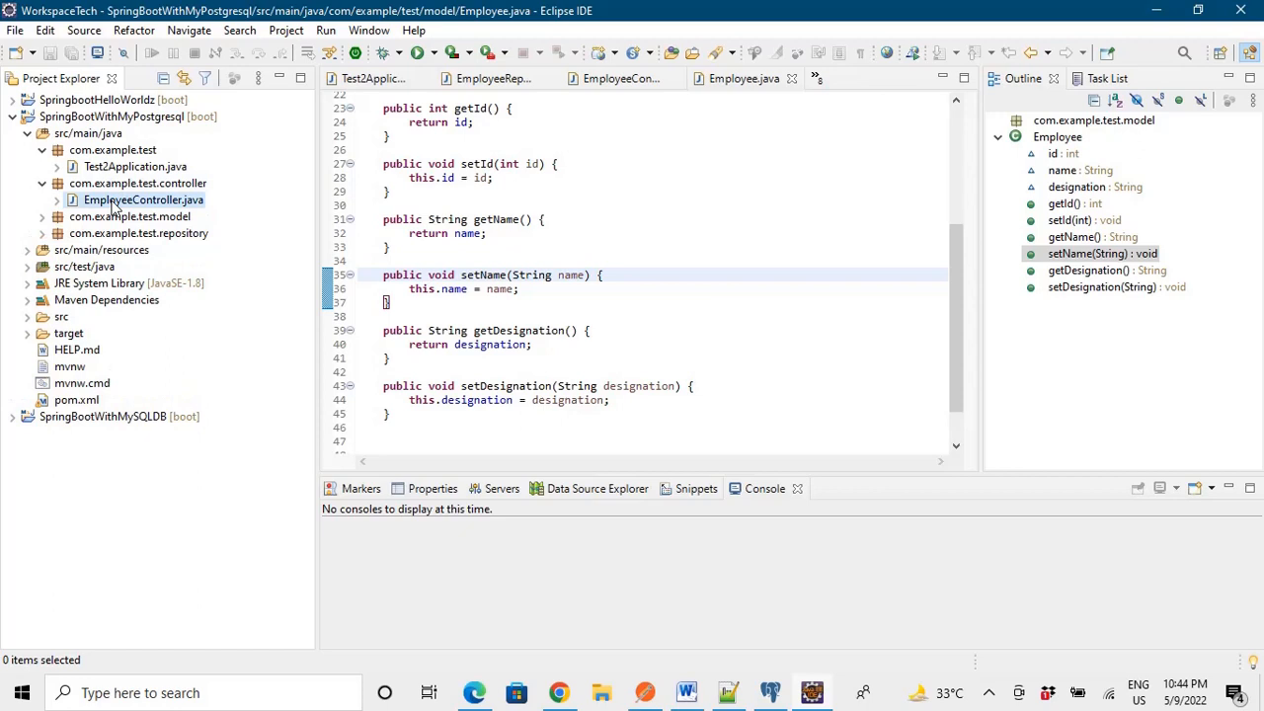
pyautogui.click(143, 199)
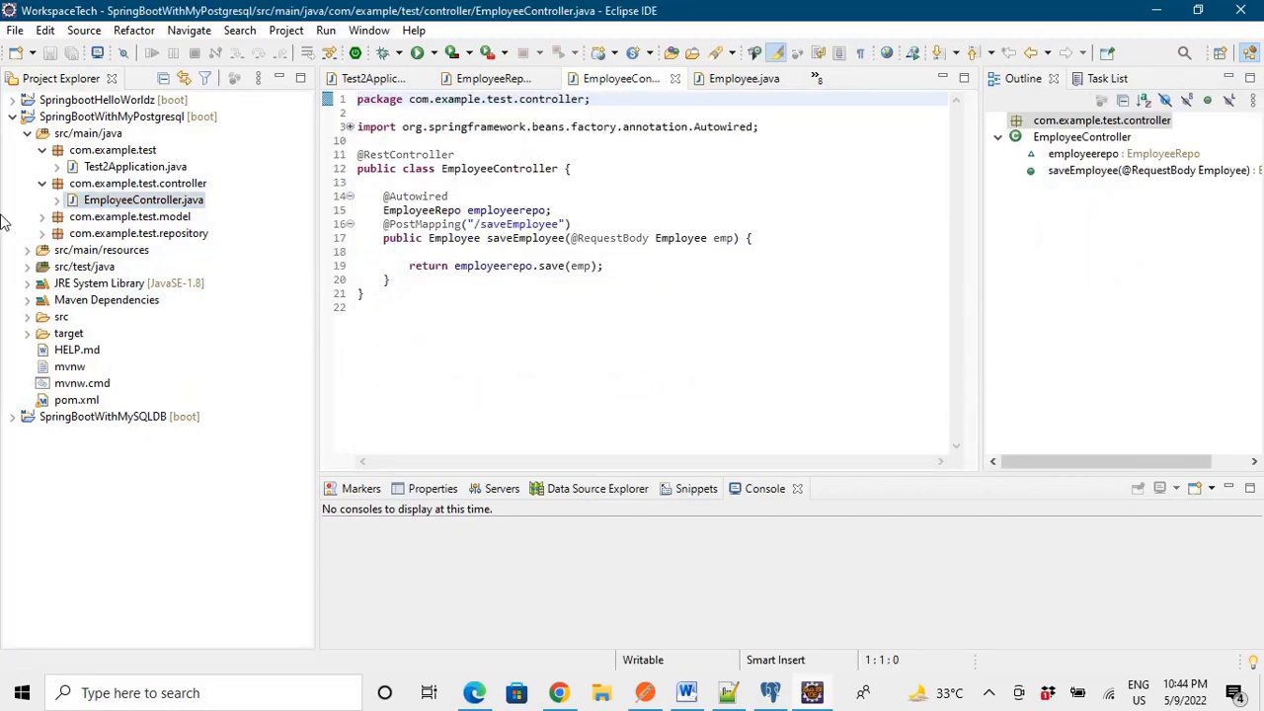
pyautogui.click(57, 216)
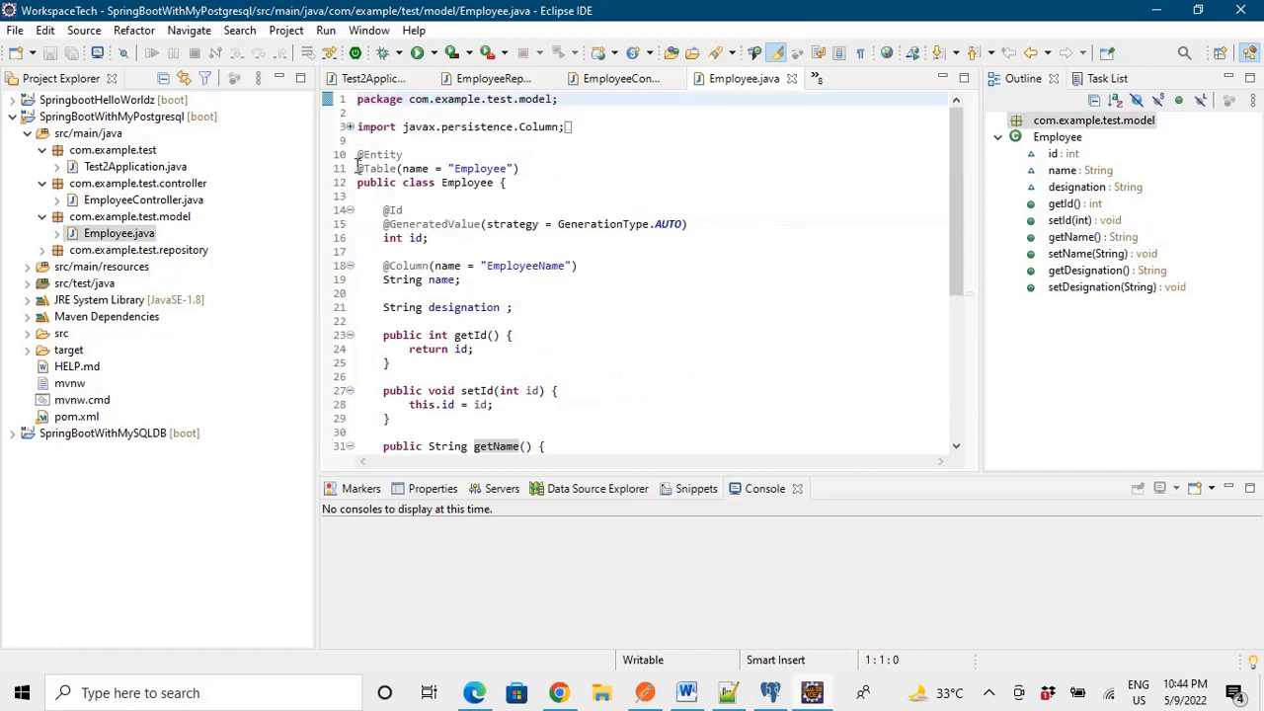
pyautogui.click(57, 249)
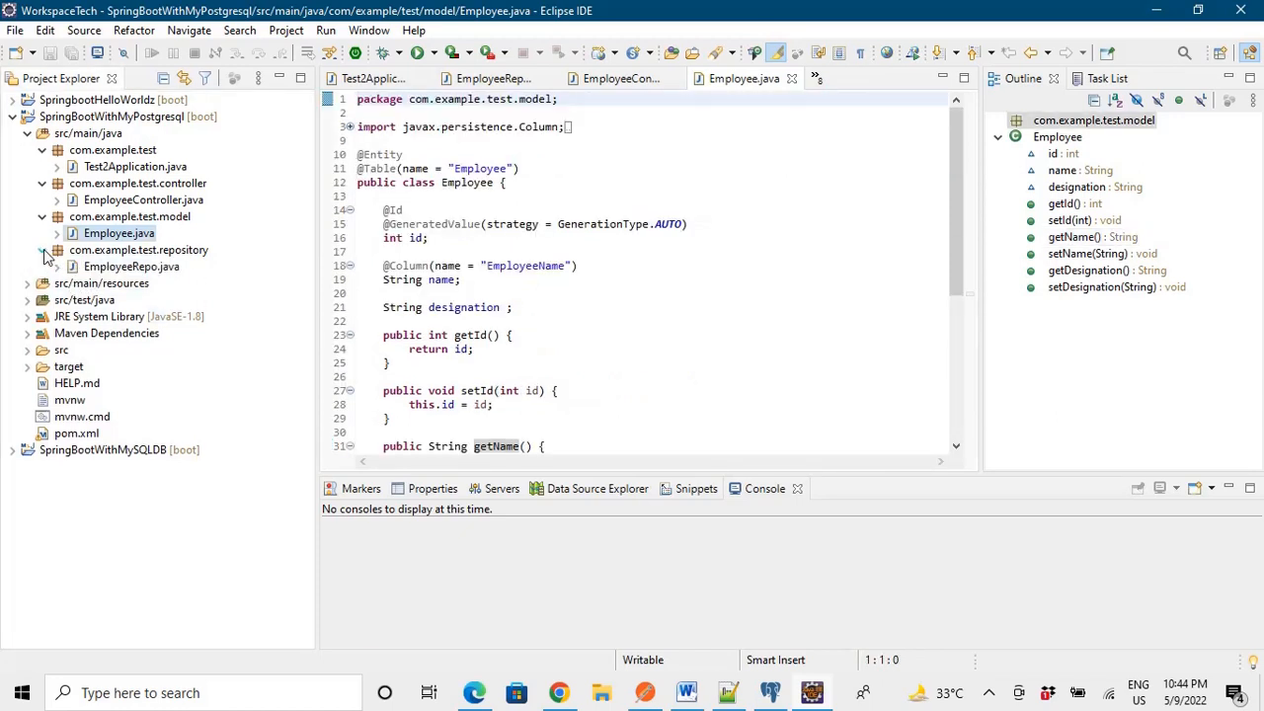
pyautogui.click(131, 267)
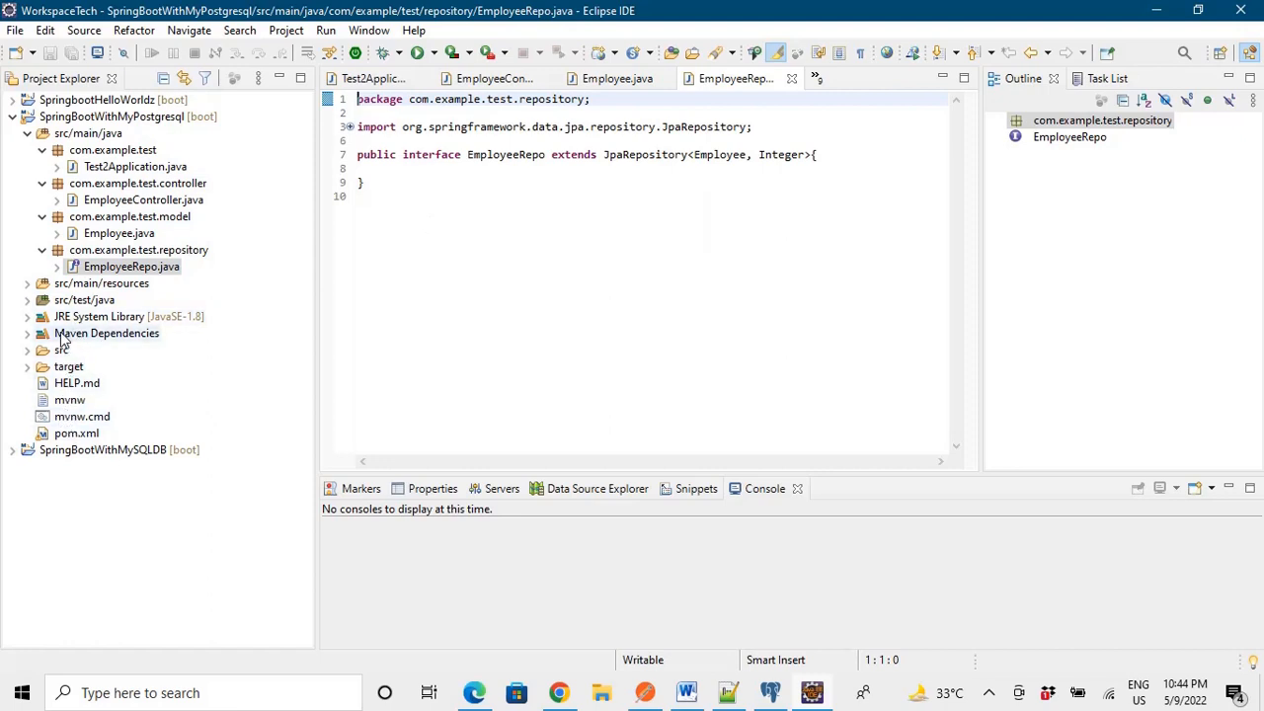
# Open application.properties and highlight the datasource url, default_schema, username and show-sql lines
pyautogui.click(28, 284)
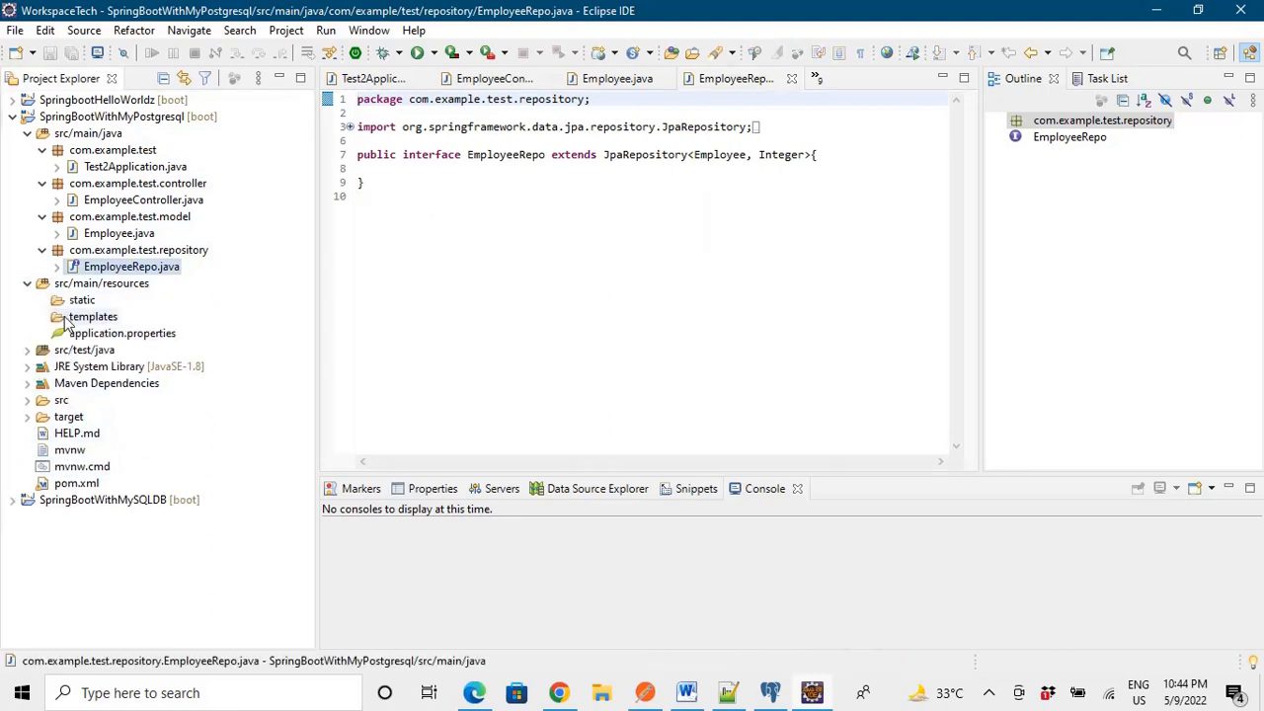
pyautogui.click(122, 332)
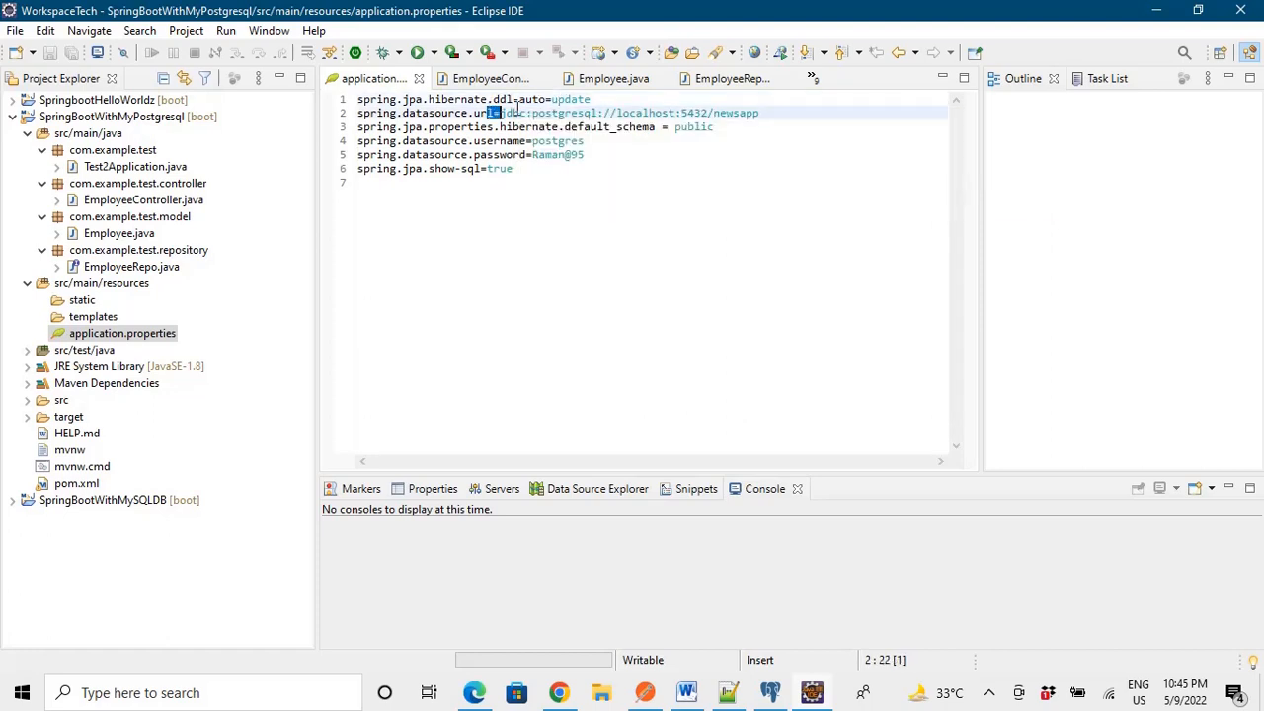
pyautogui.moveTo(491, 113); pyautogui.dragTo(679, 112)
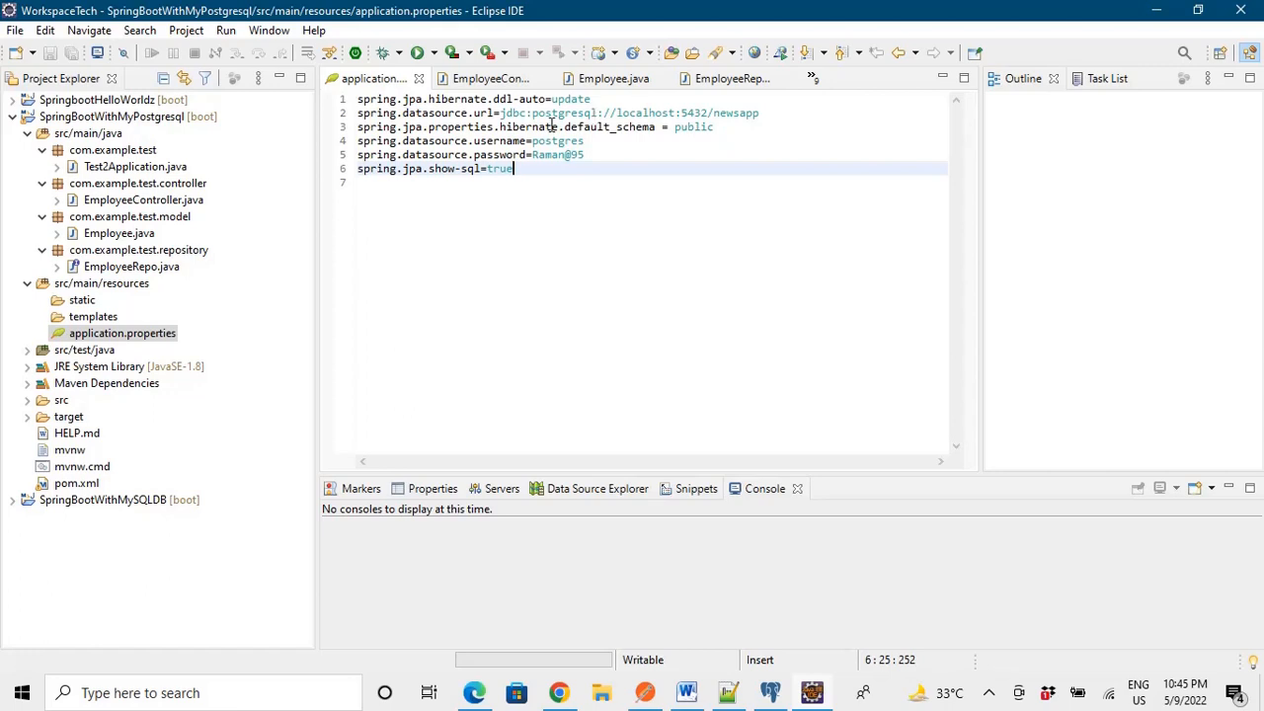
pyautogui.doubleClick(527, 126)
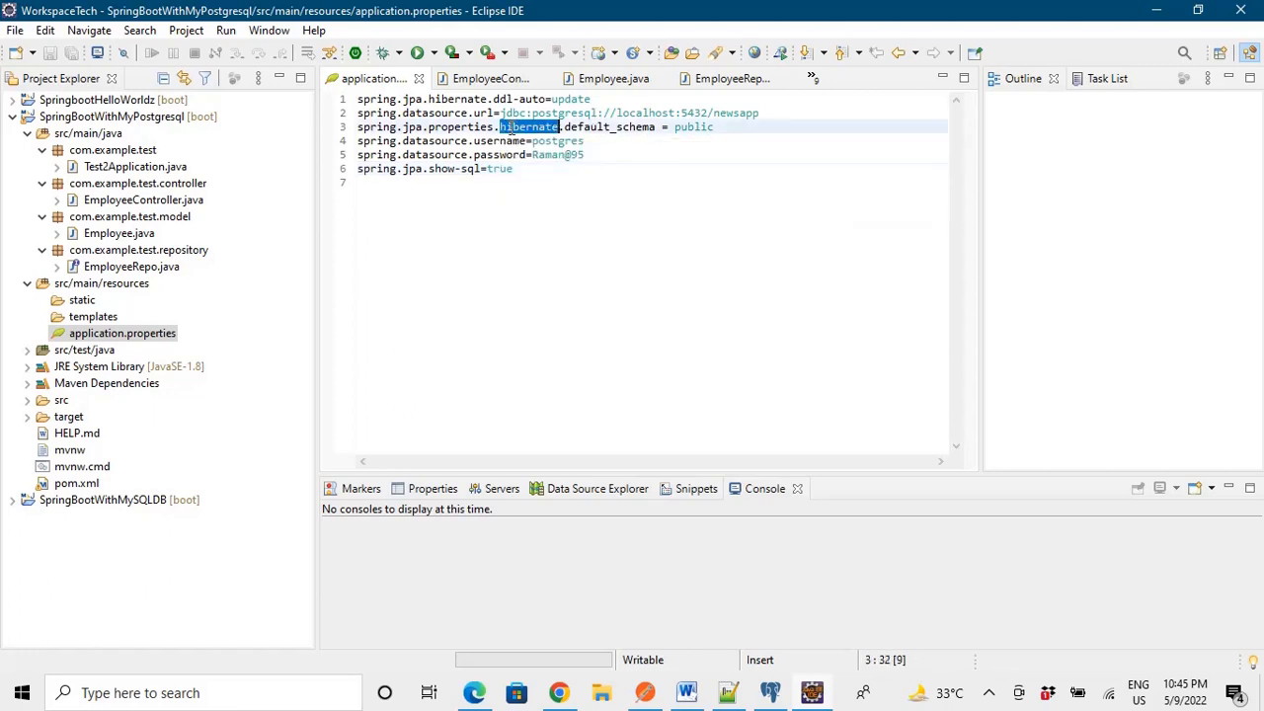
pyautogui.doubleClick(607, 126)
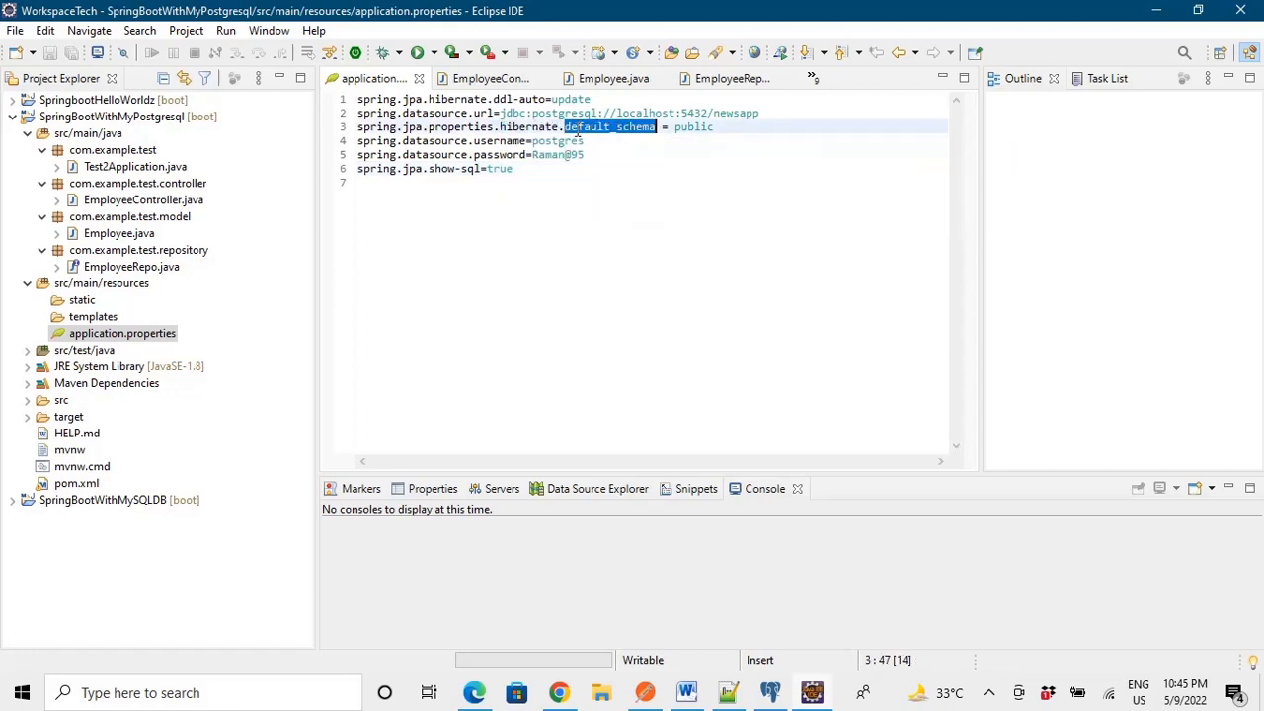
pyautogui.moveTo(696, 135)
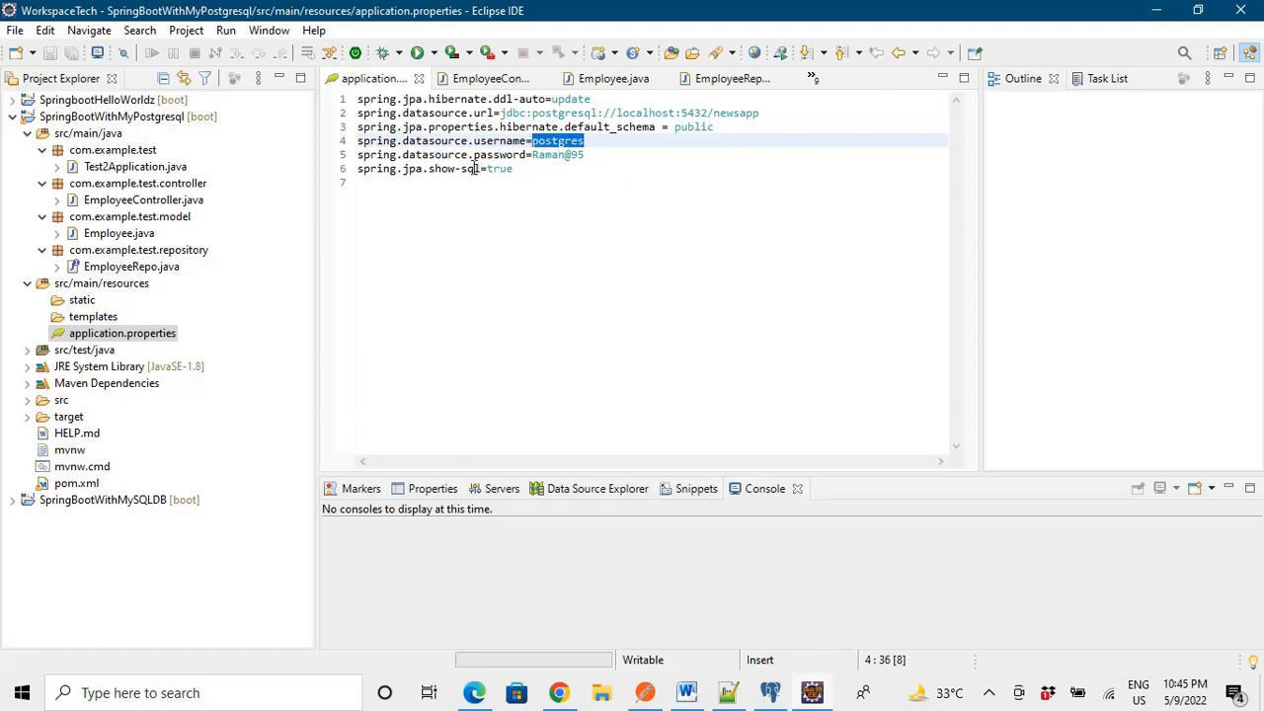
pyautogui.click(486, 168)
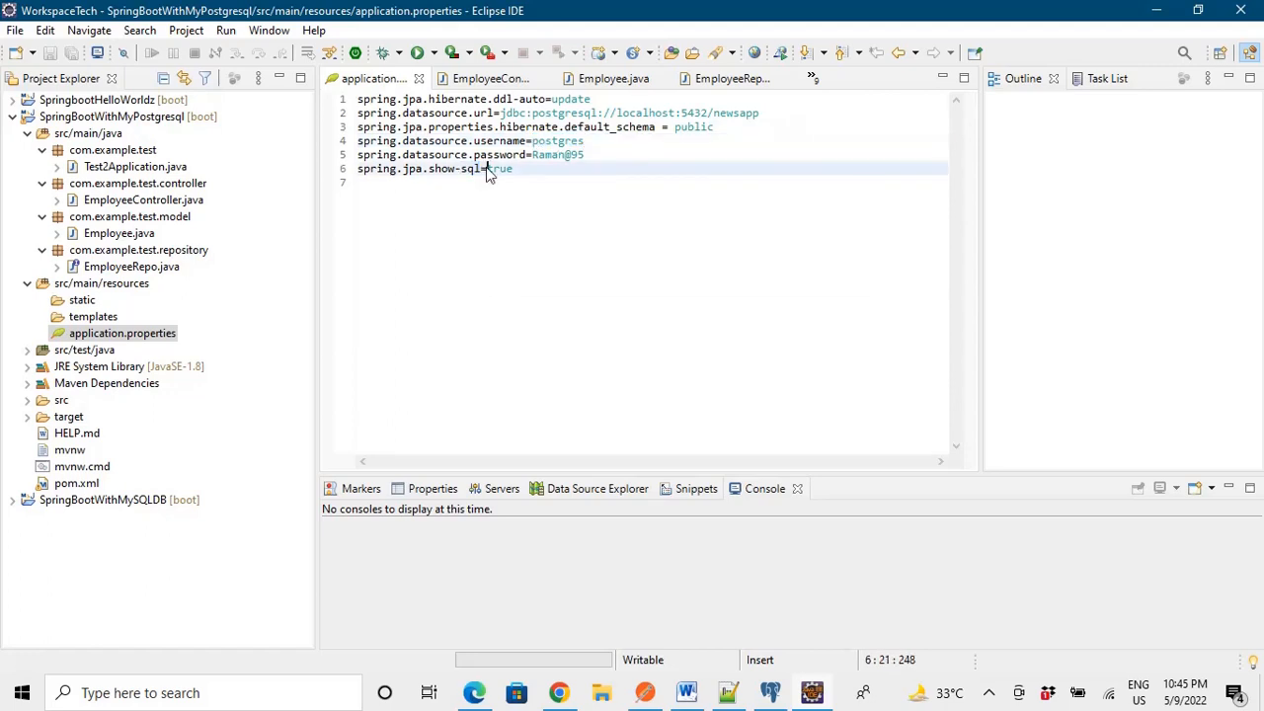
pyautogui.tripleClick(434, 168)
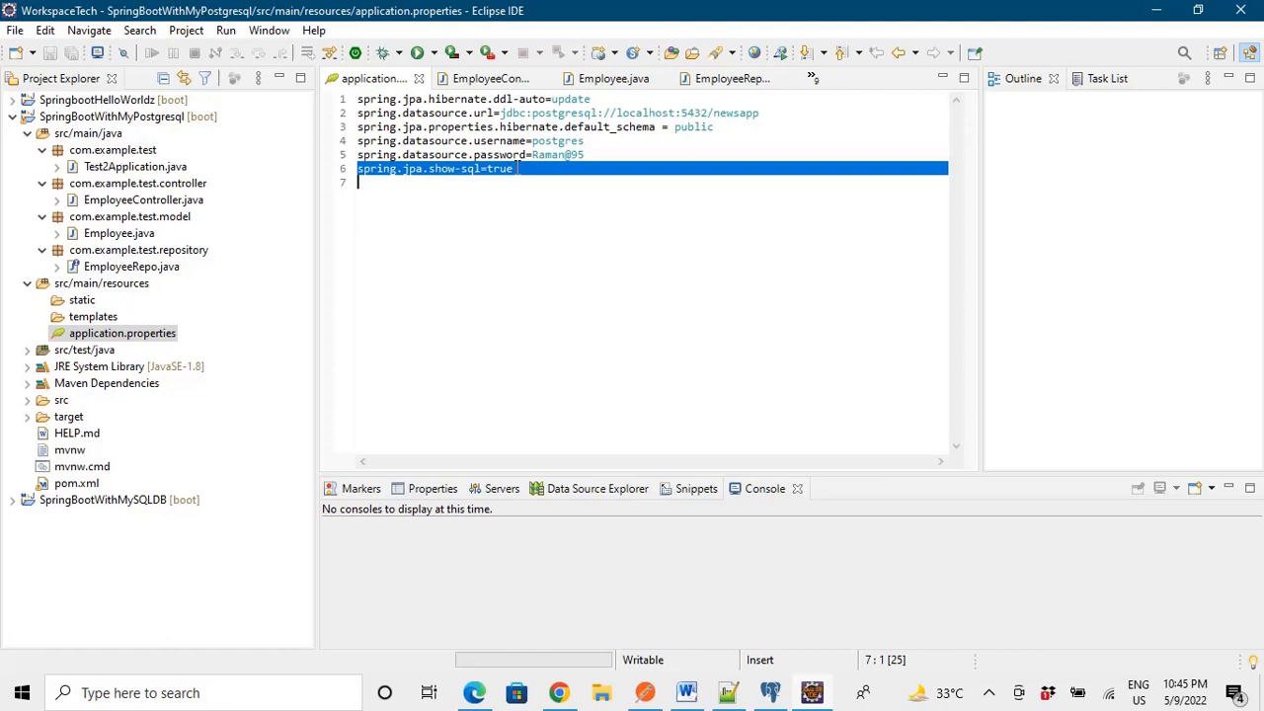
pyautogui.click(770, 692)
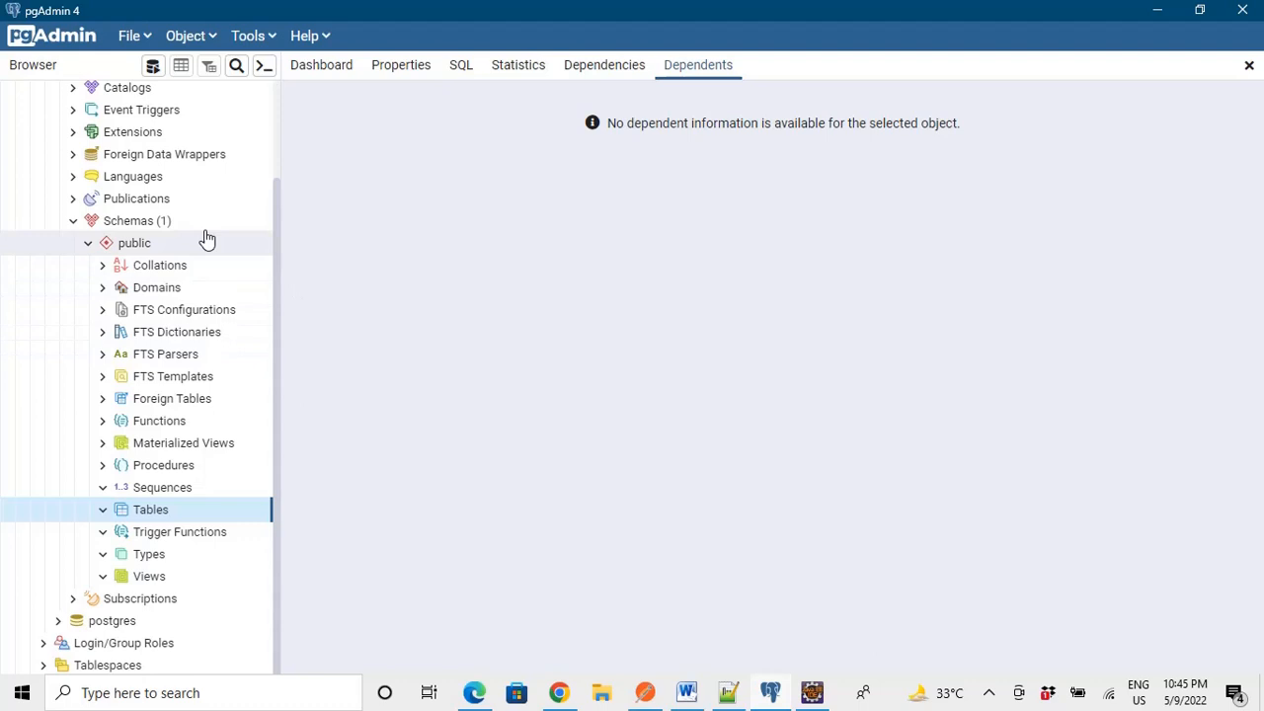
pyautogui.moveTo(200, 435)
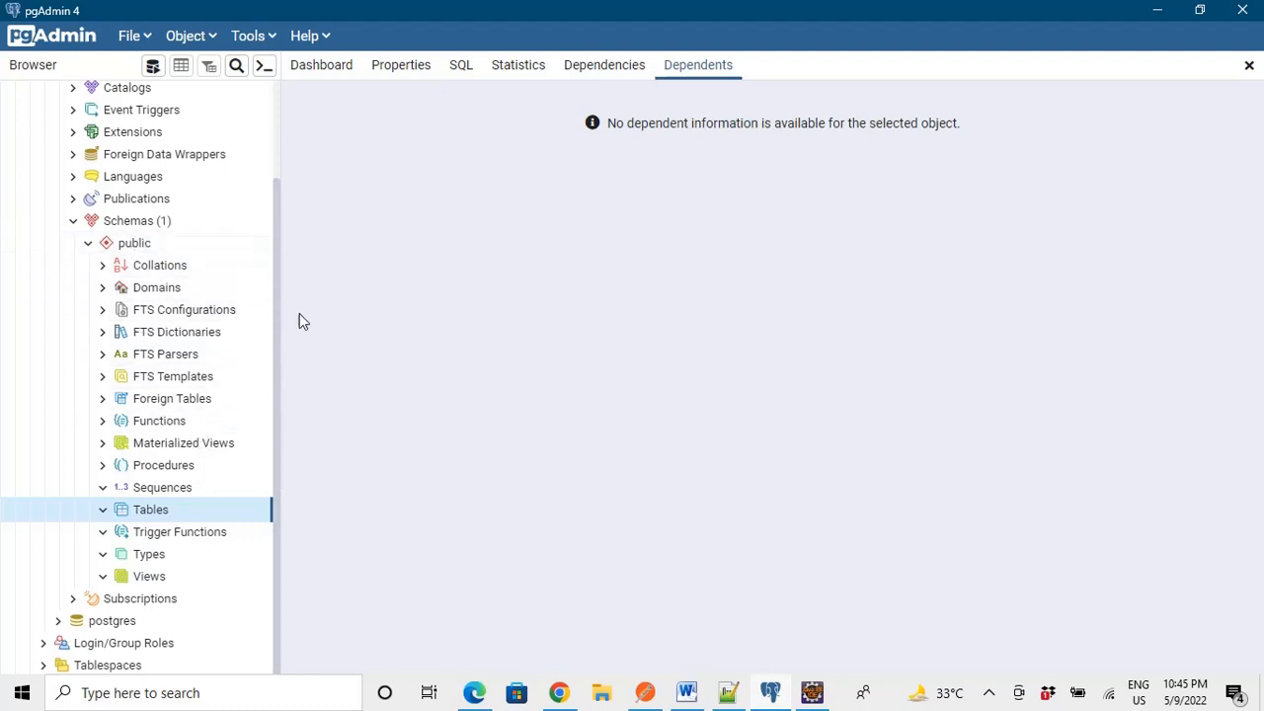
pyautogui.moveTo(277, 271)
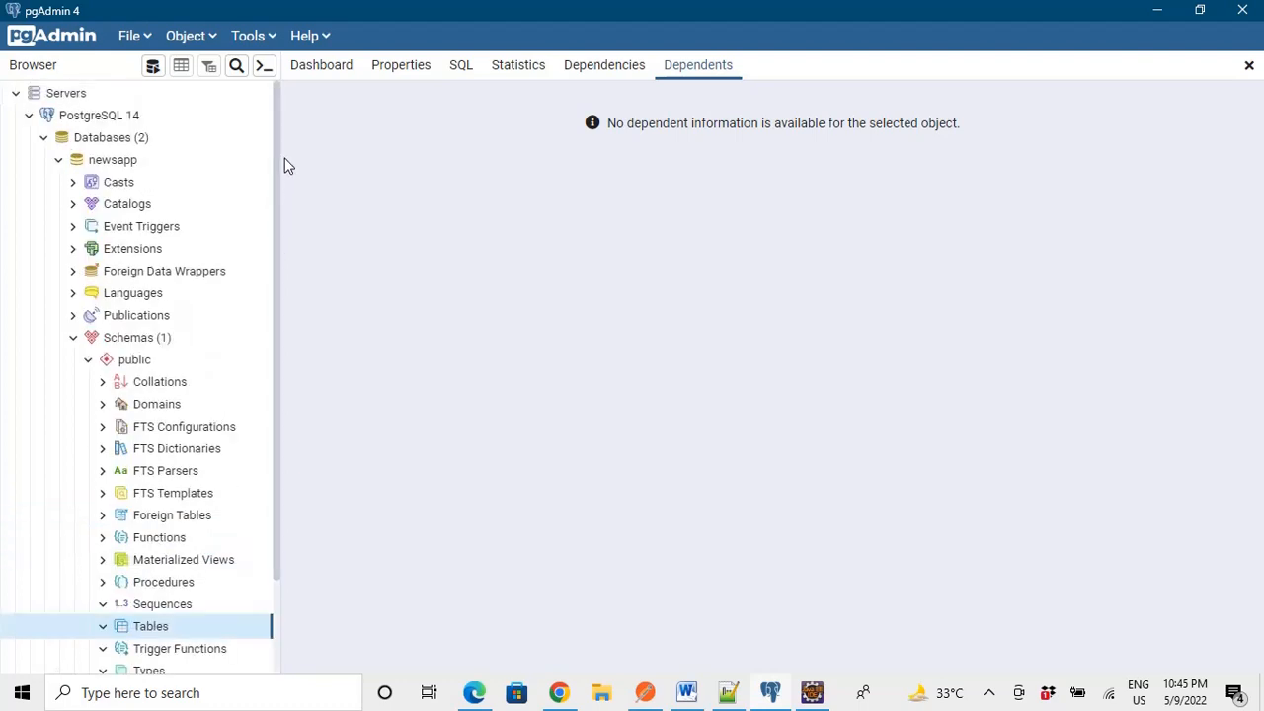
pyautogui.moveTo(182, 175)
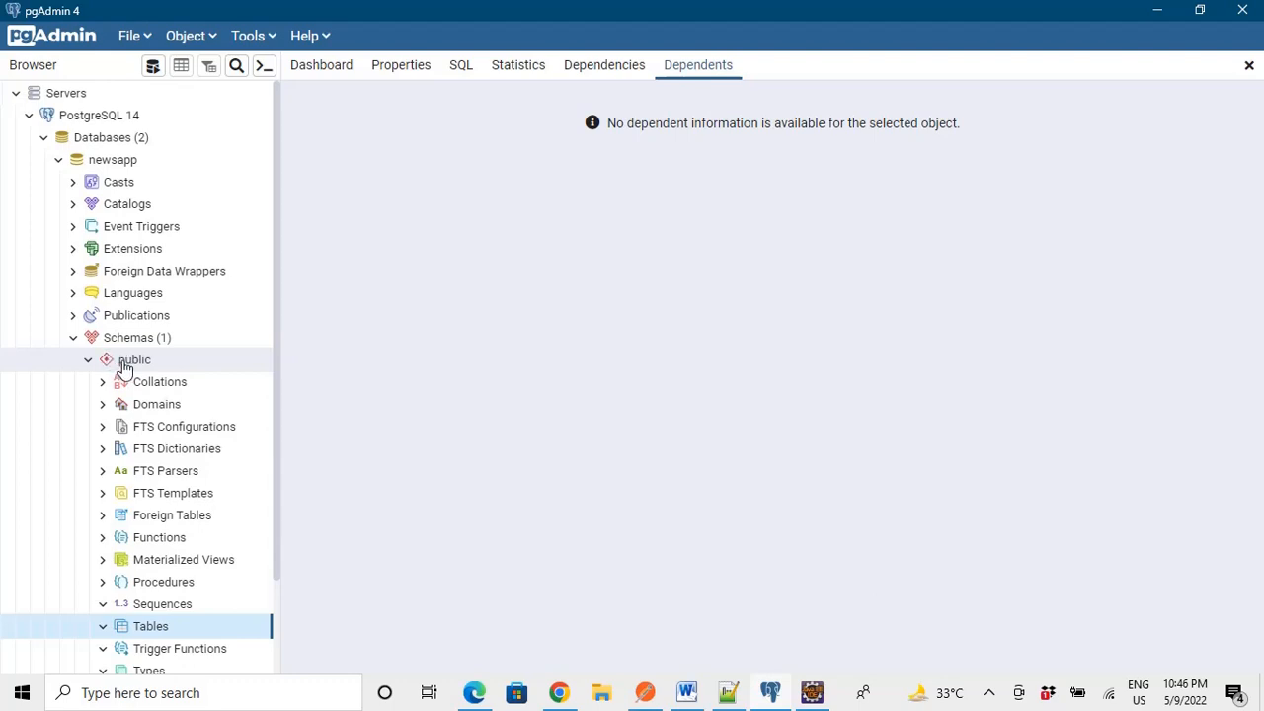
pyautogui.moveTo(118, 378)
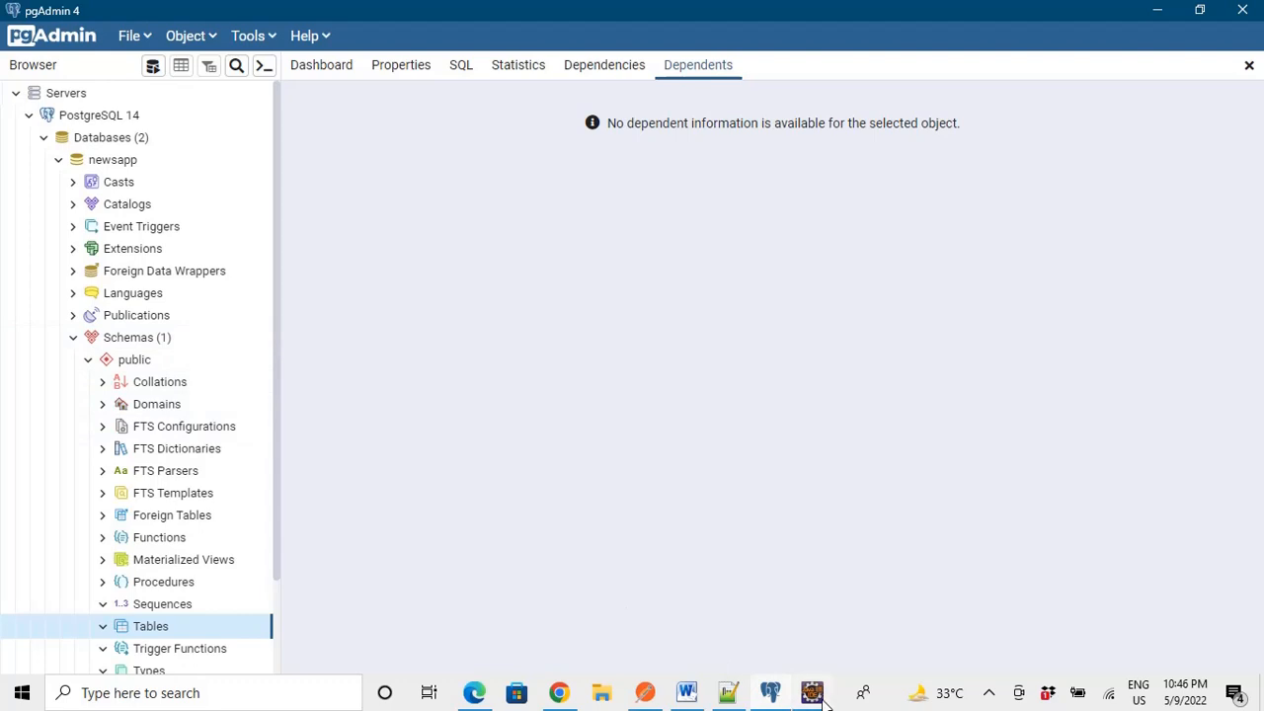
# Return from pgAdmin's newsapp public schema view to the Eclipse project
pyautogui.click(811, 692)
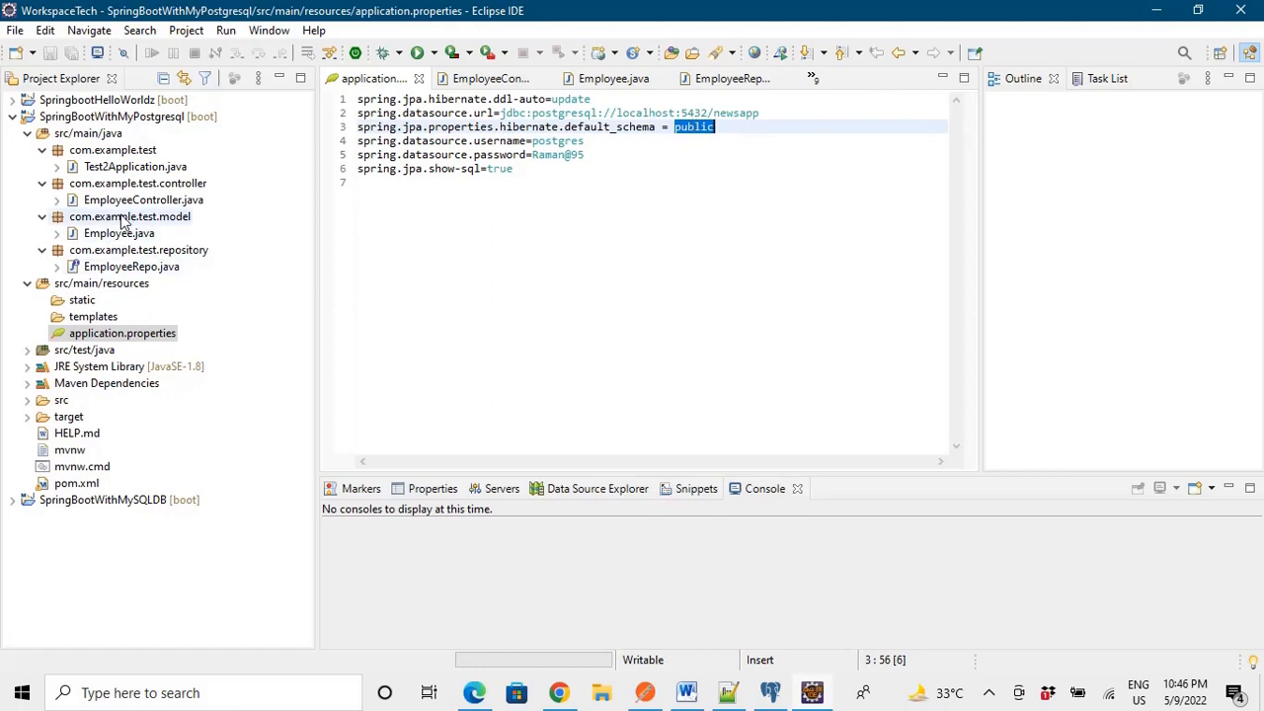
# Run Test2Application as a Spring Boot App and scroll the console's table-creation output
pyautogui.click(136, 166)
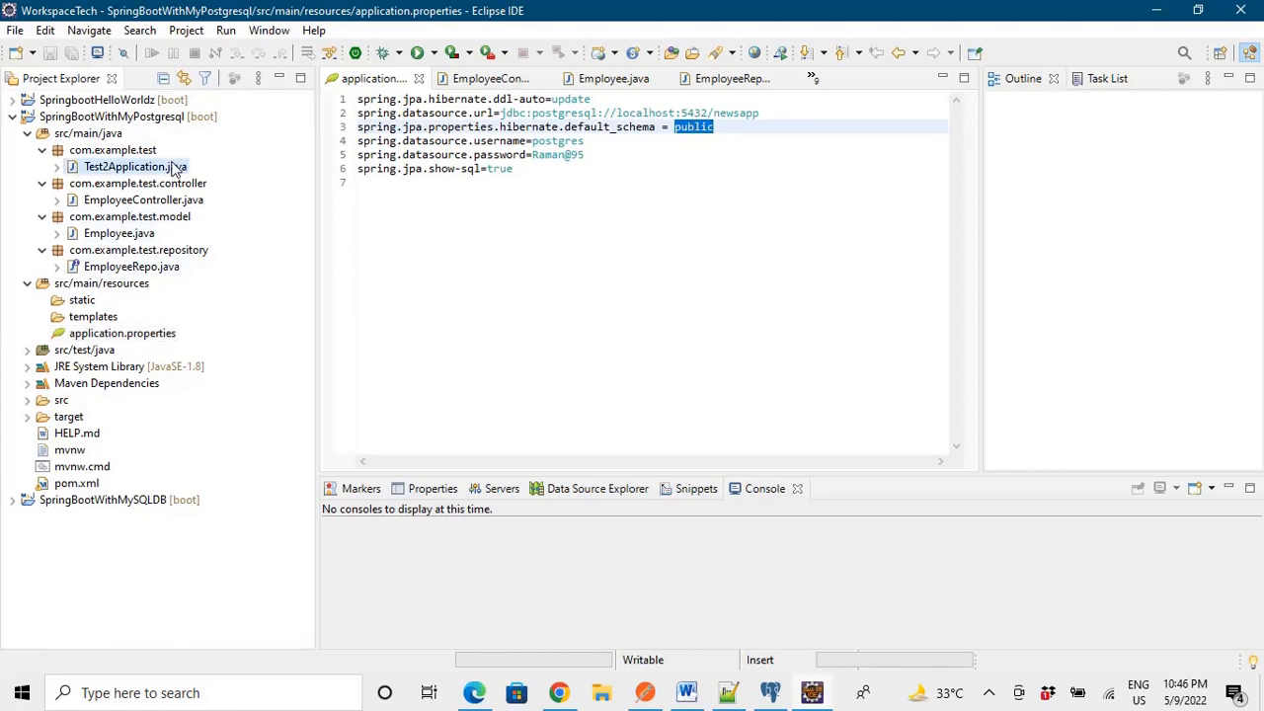
pyautogui.doubleClick(129, 166)
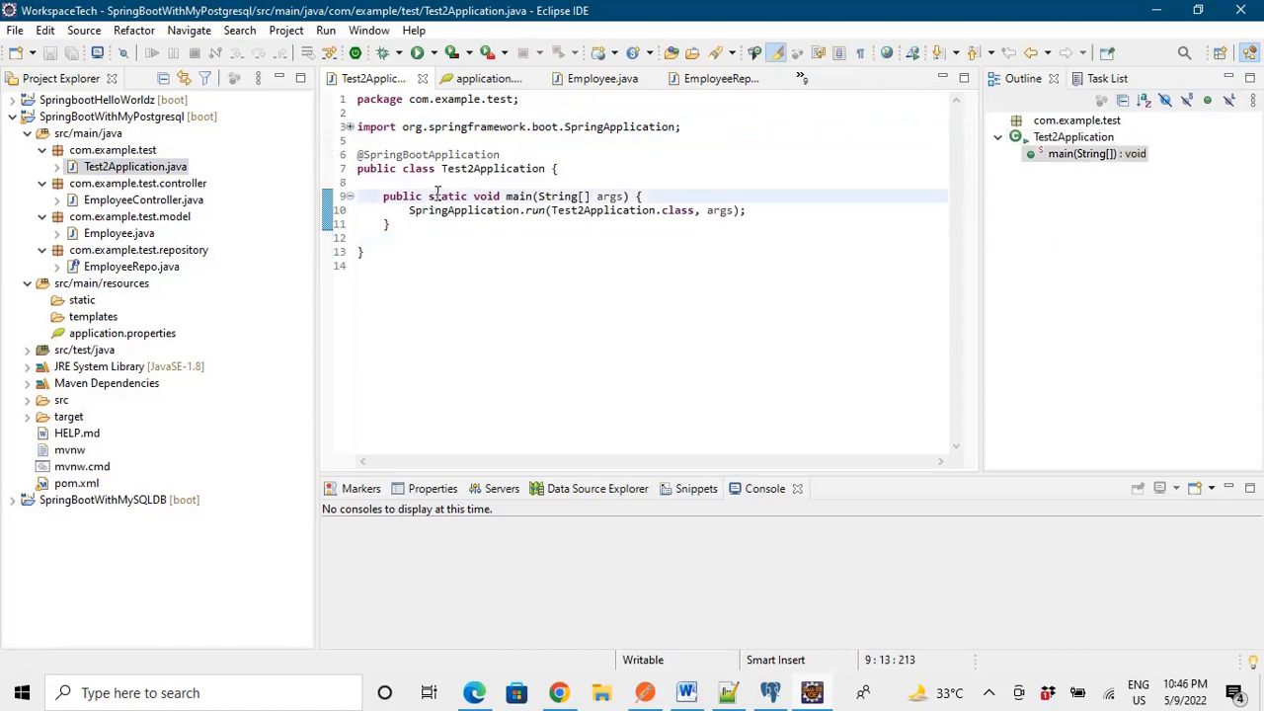
pyautogui.rightClick(439, 195)
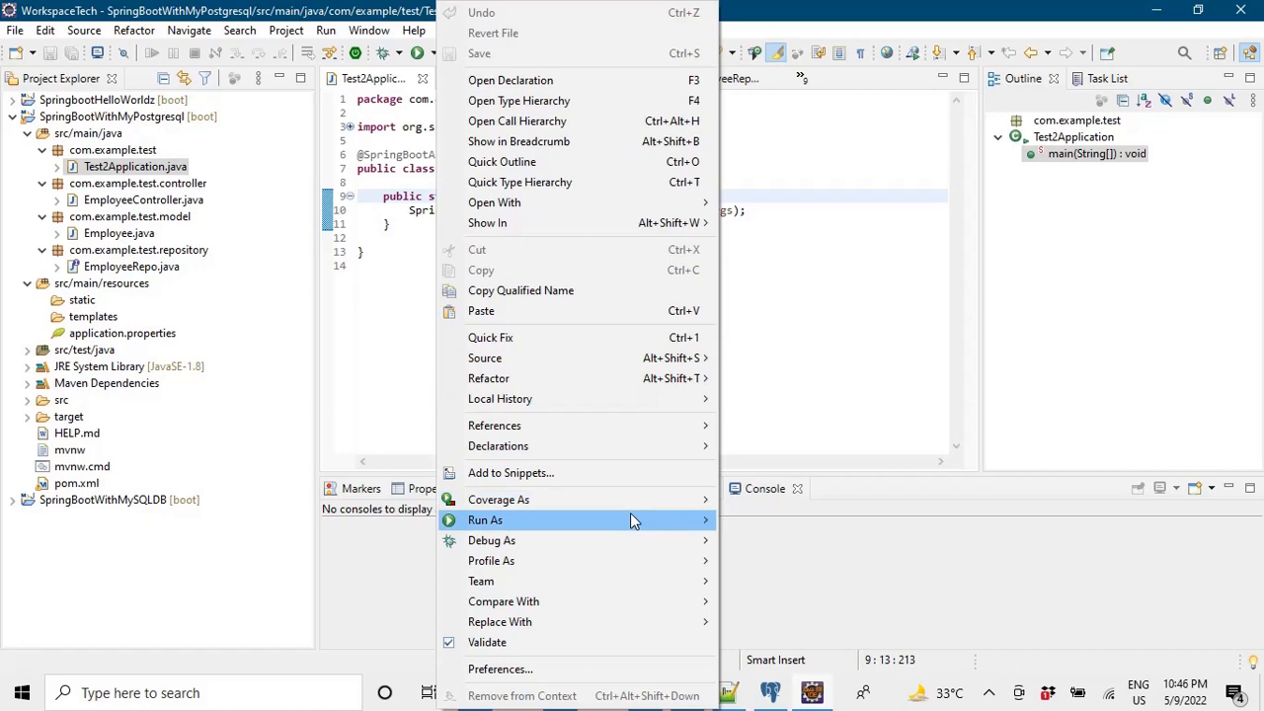
pyautogui.moveTo(485, 520)
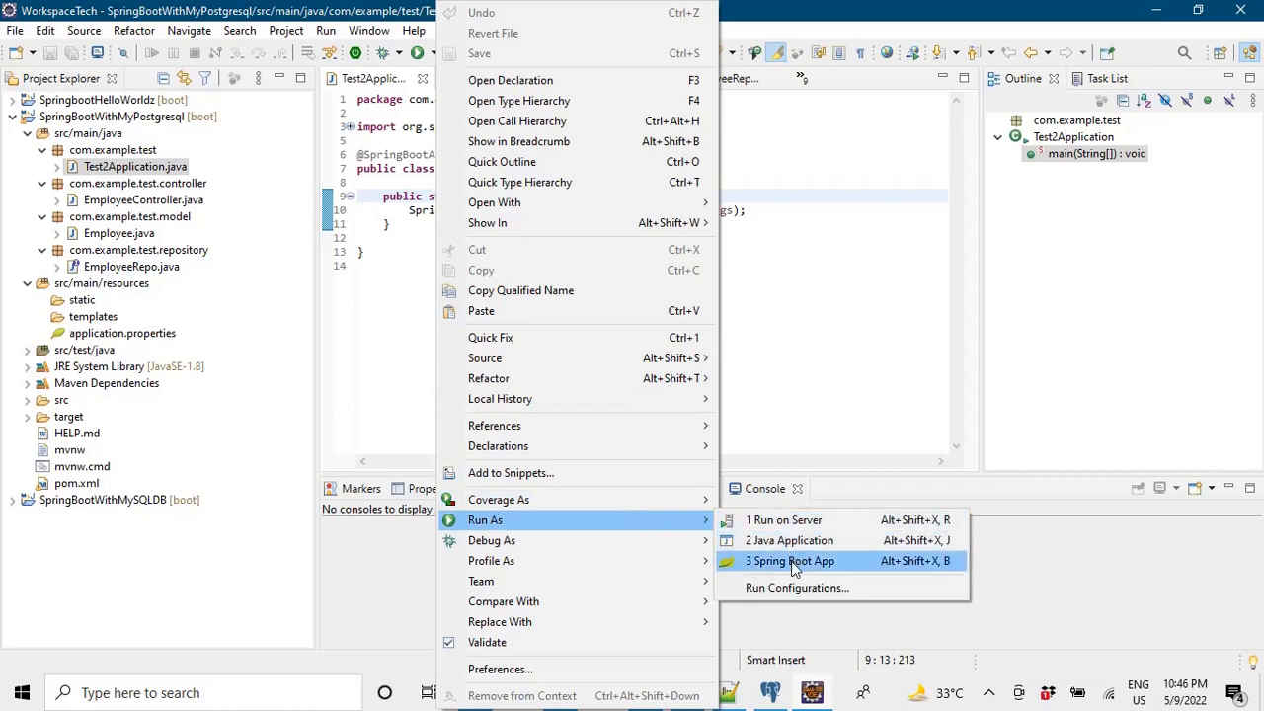
pyautogui.click(790, 561)
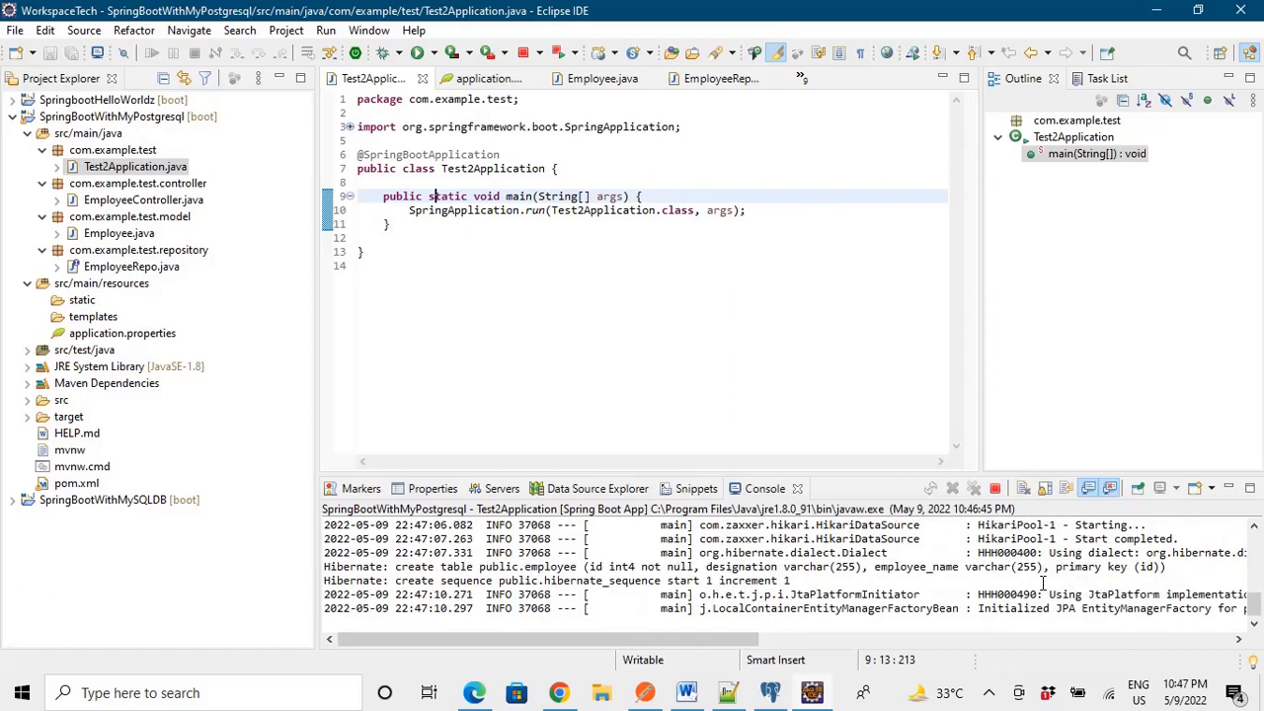
pyautogui.scroll(-3)
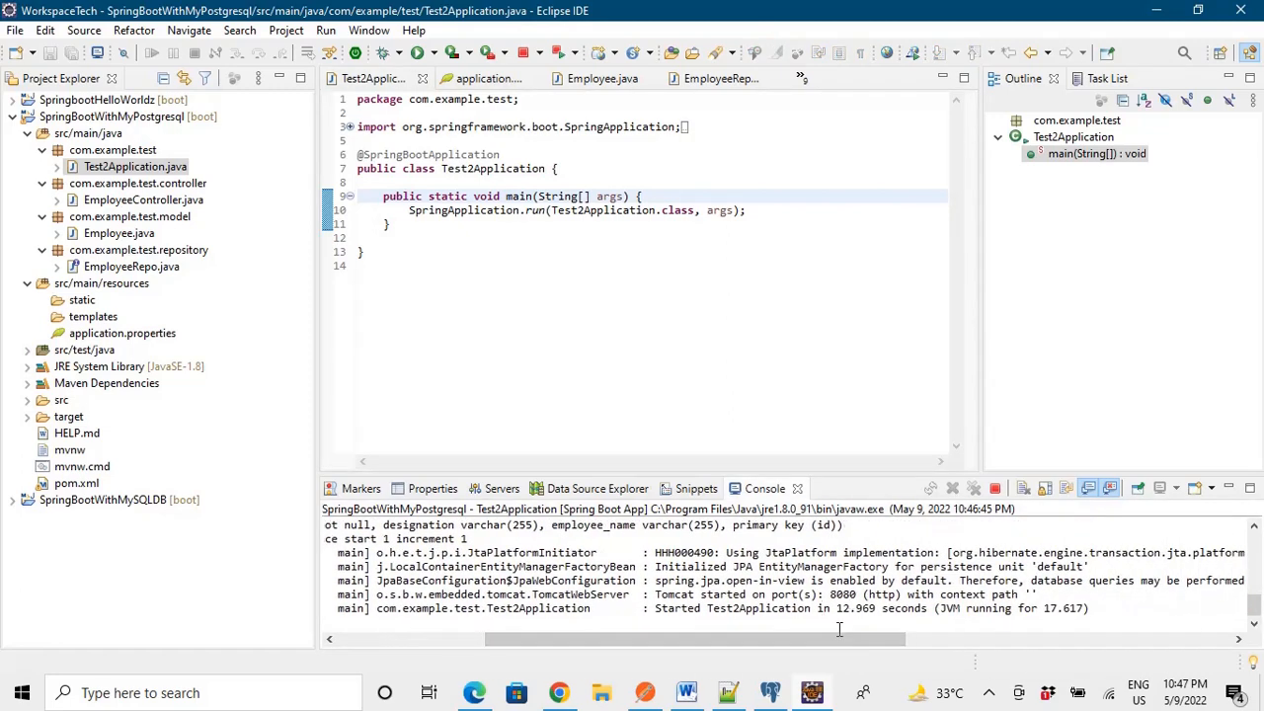
pyautogui.click(769, 692)
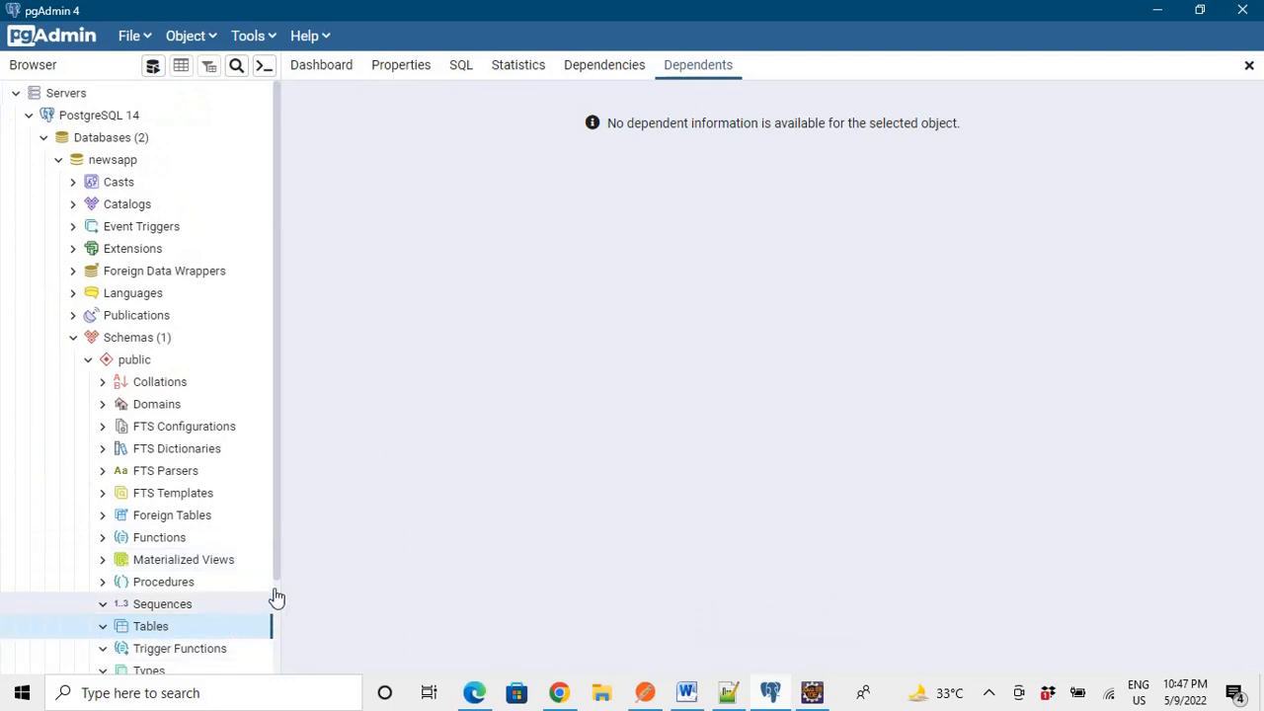
# Expand Tables and Sequences under newsapp's public schema to find the employee table
pyautogui.scroll(-3)
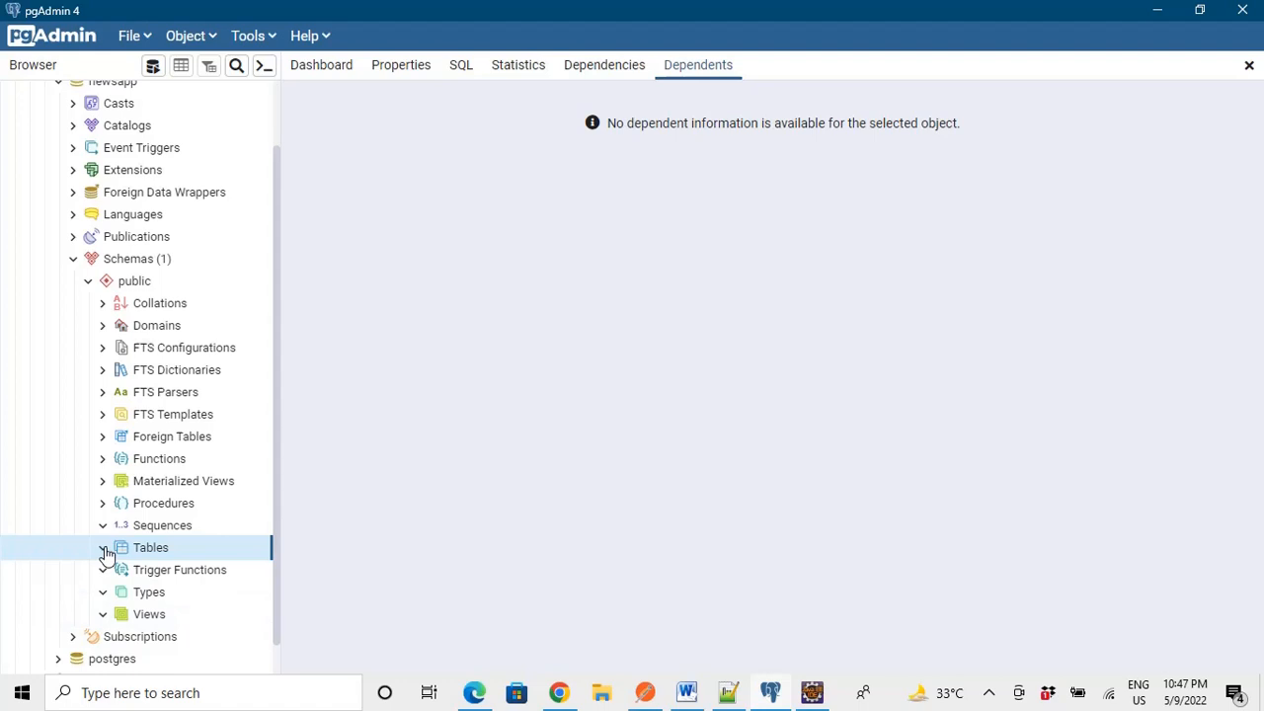
pyautogui.click(104, 547)
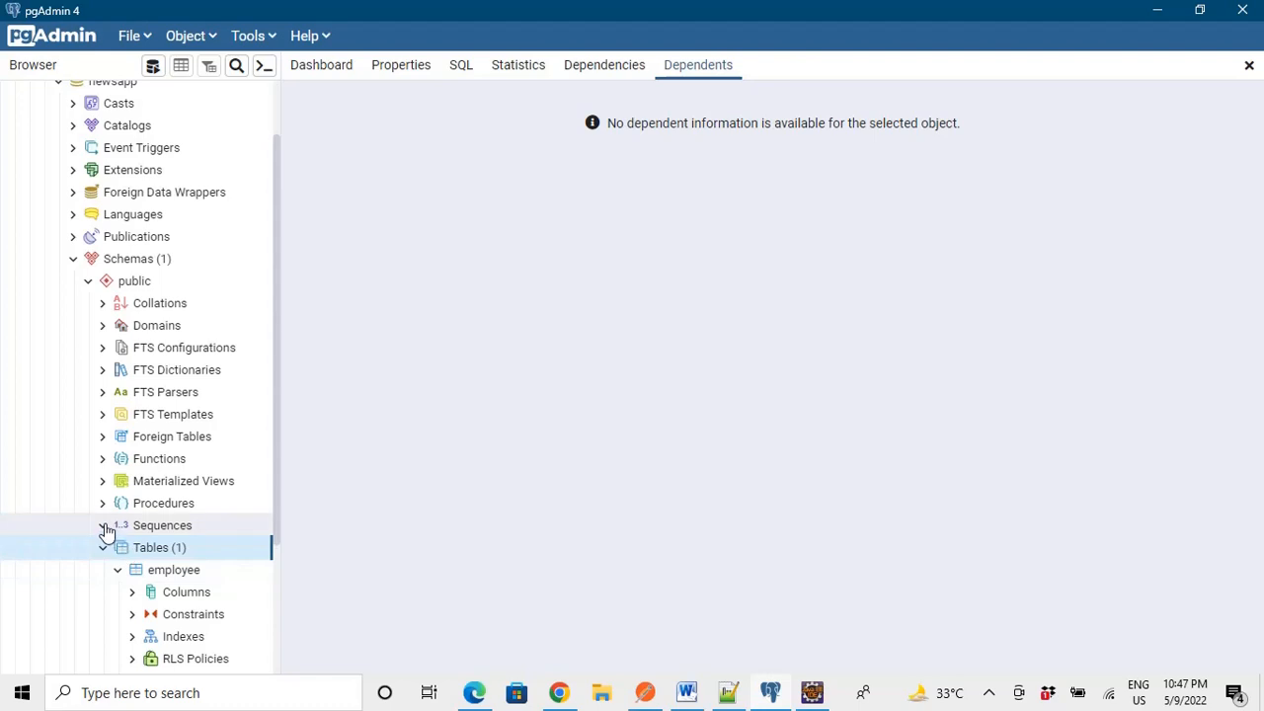
pyautogui.click(103, 524)
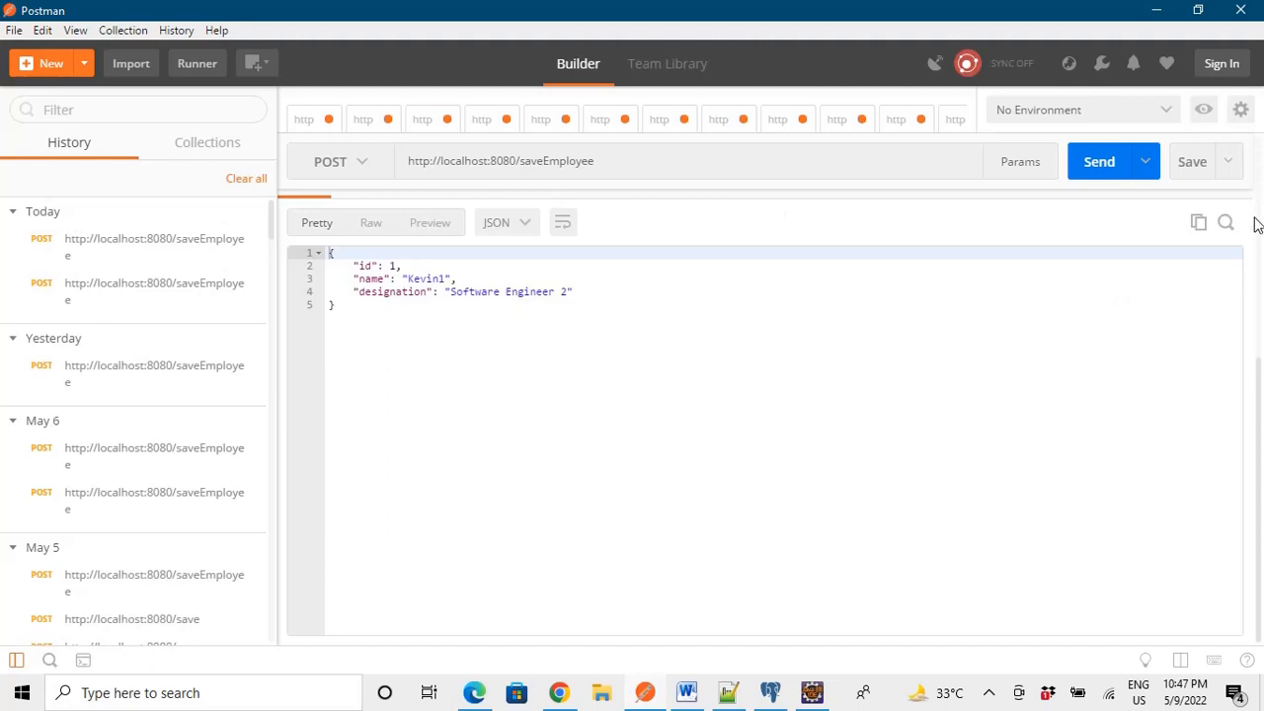
# Send the POST body (name Kevin1, designation Software Engineer 2), then check Eclipse's insert log
pyautogui.click(1098, 161)
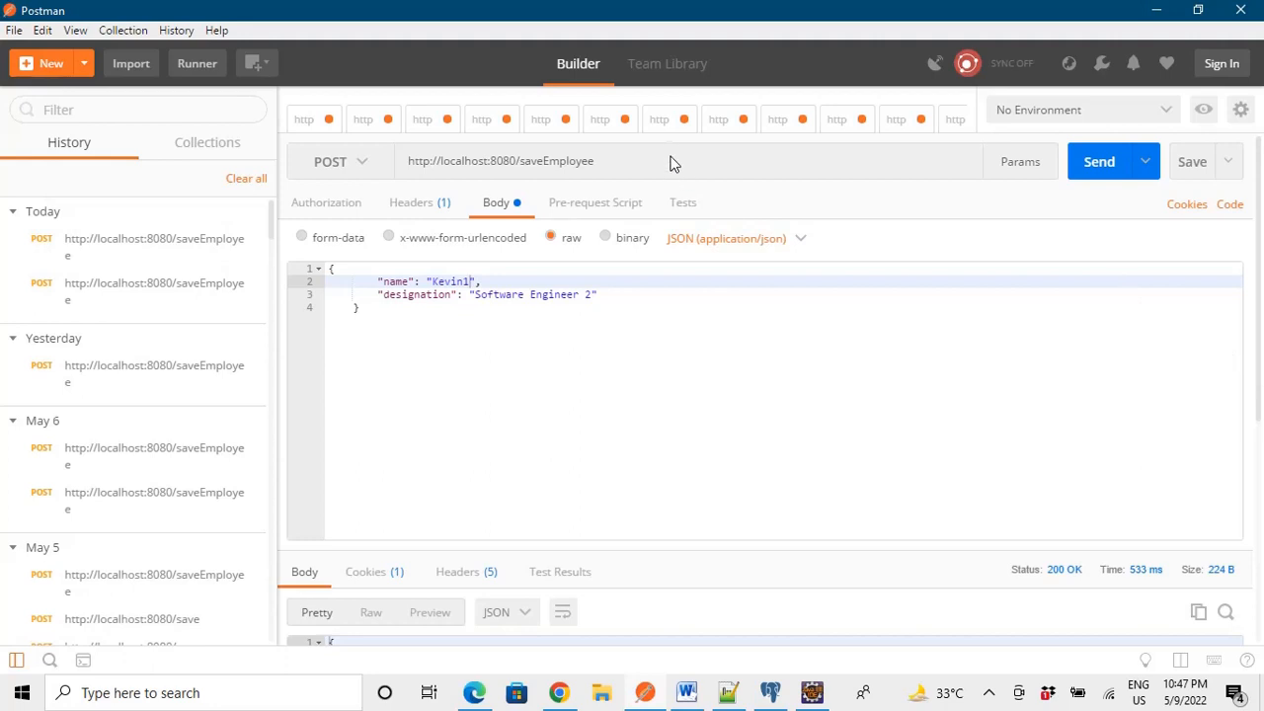
pyautogui.moveTo(462, 294)
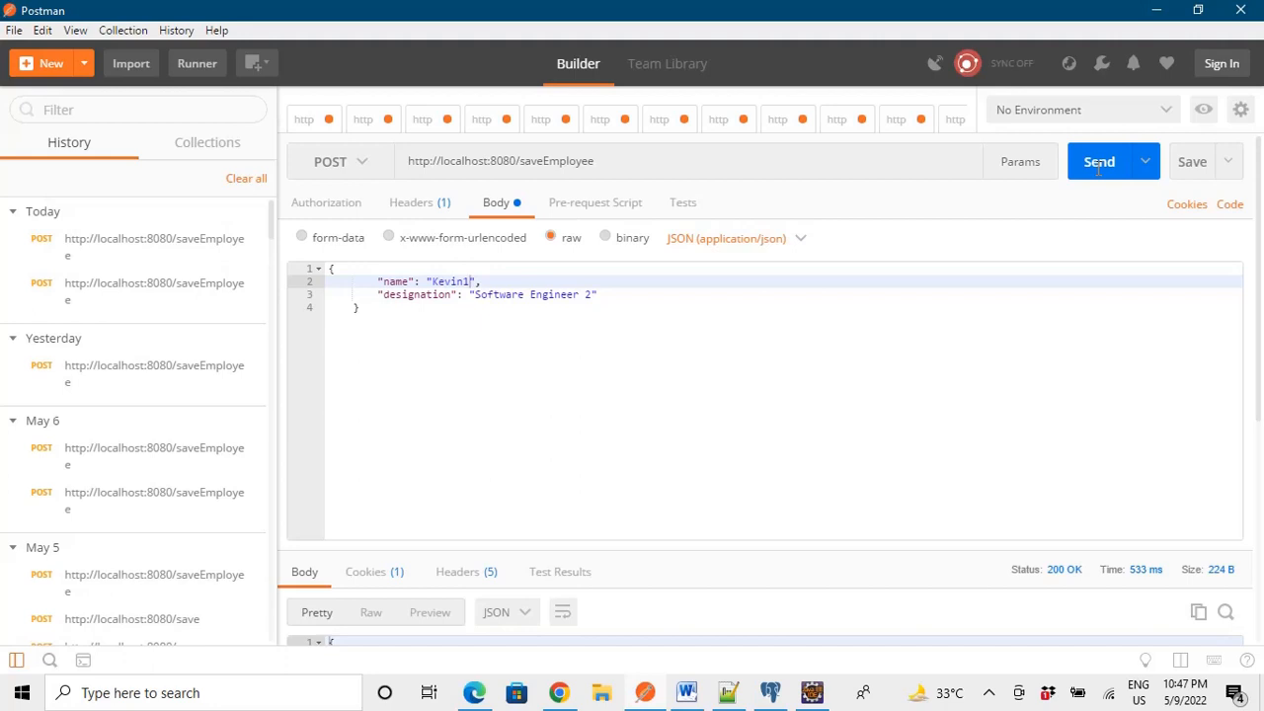
pyautogui.moveTo(769, 279)
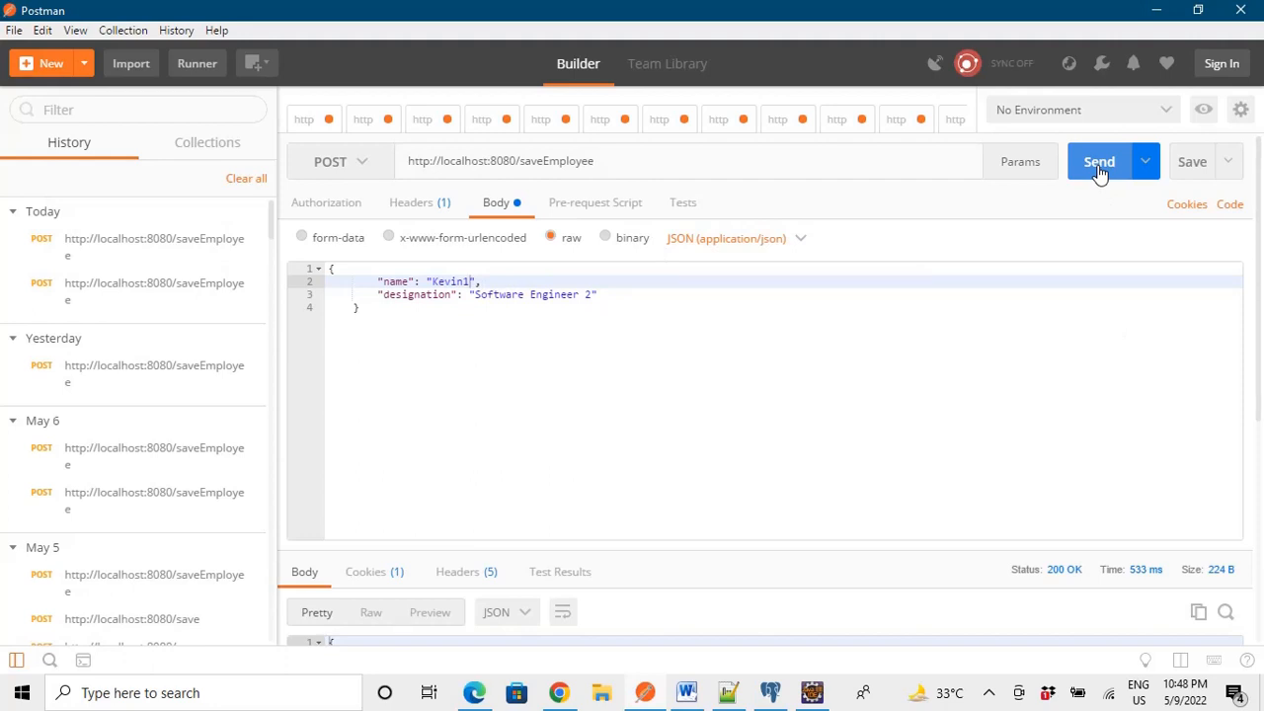
pyautogui.click(1098, 161)
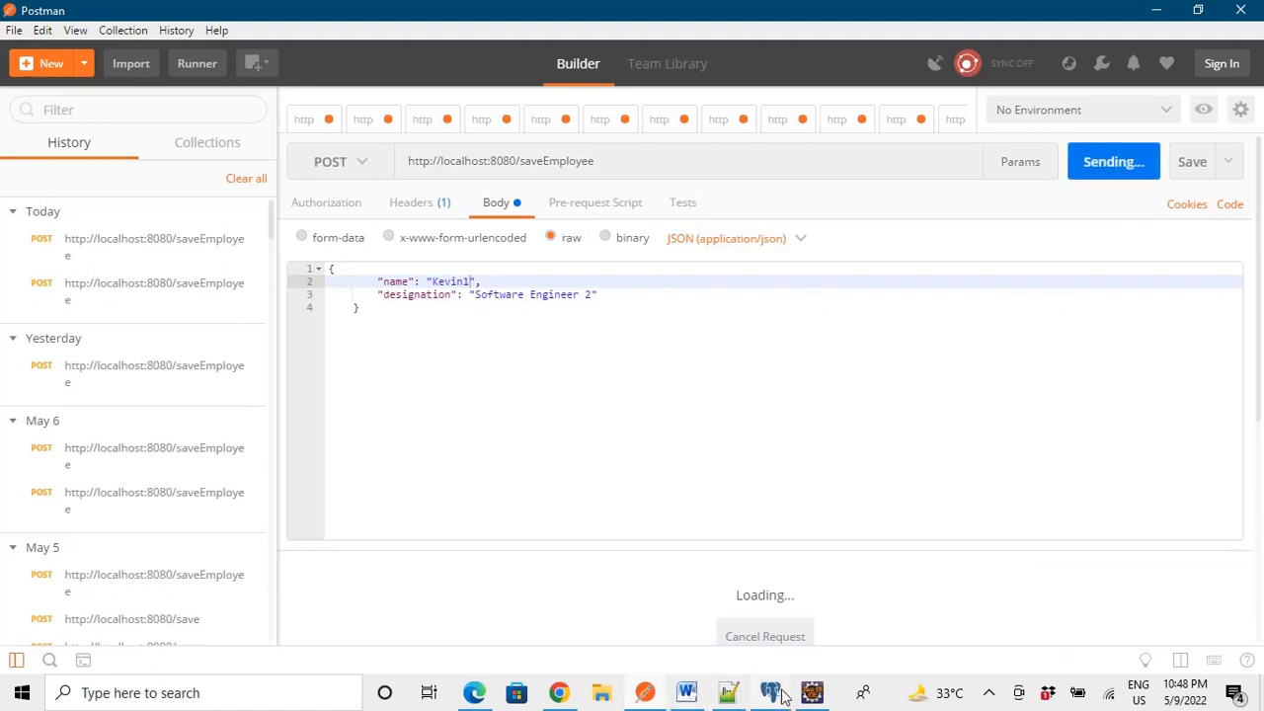
pyautogui.click(810, 692)
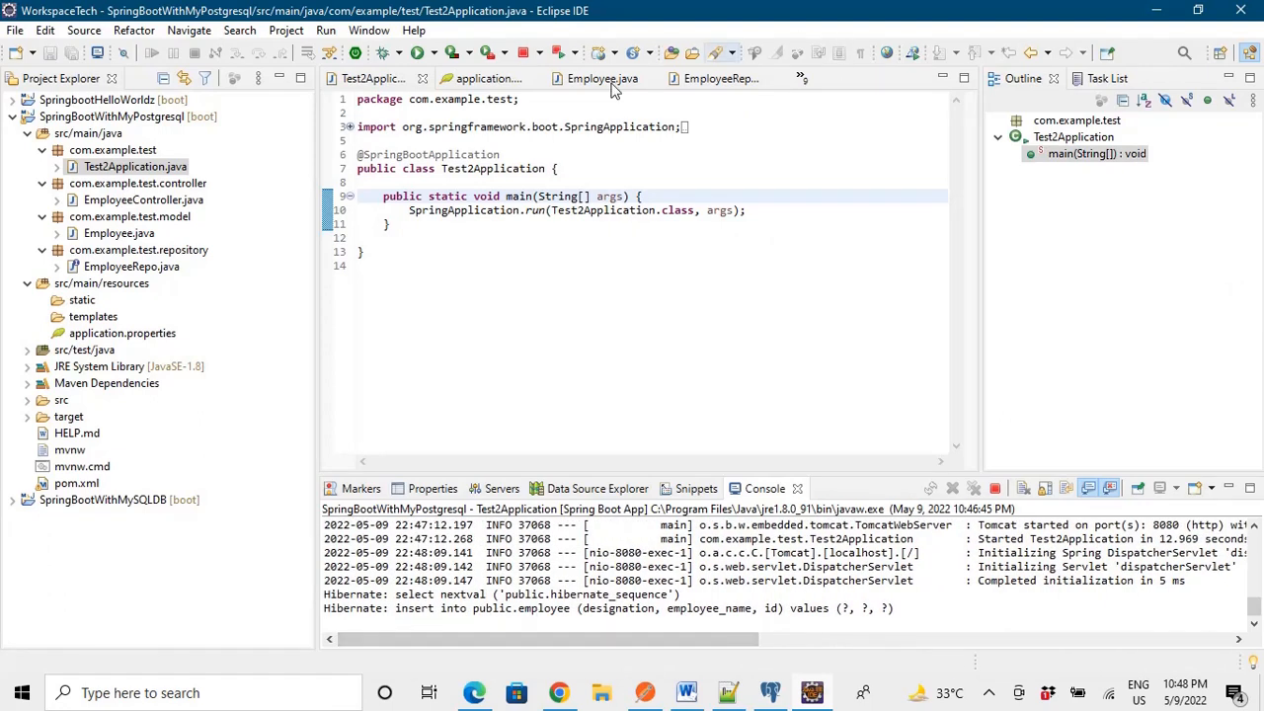
pyautogui.click(484, 78)
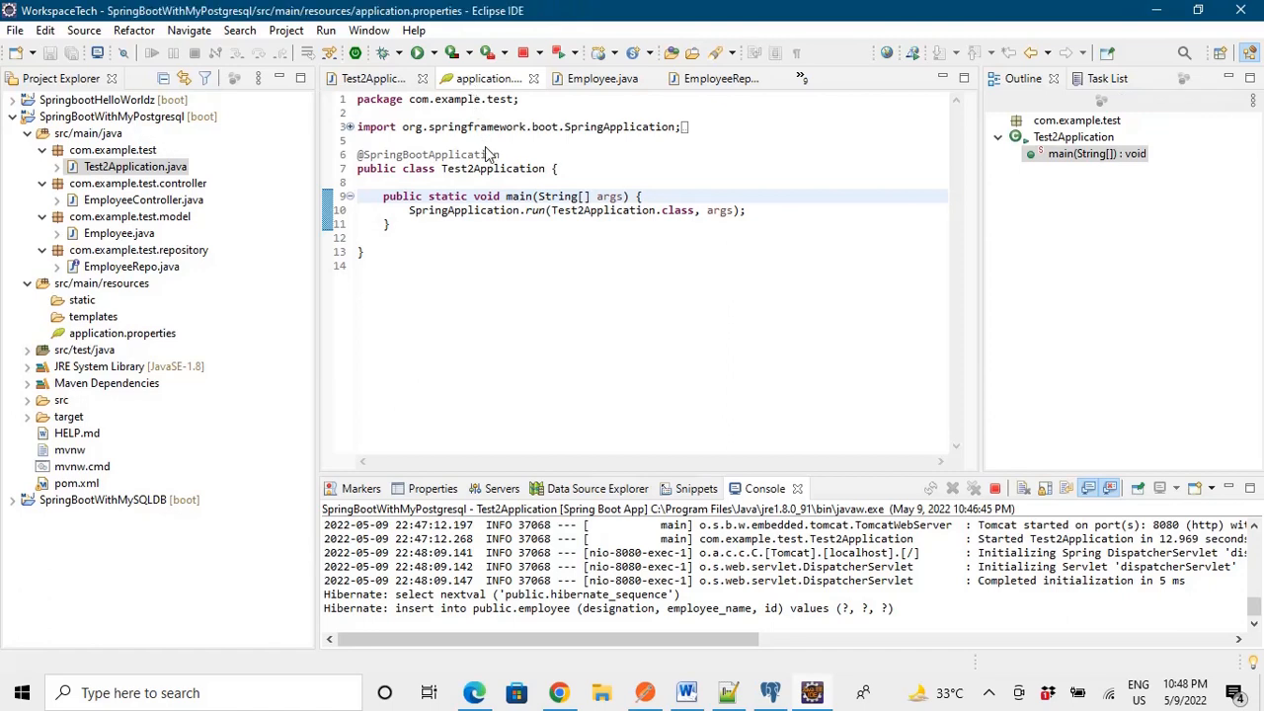
pyautogui.click(484, 78)
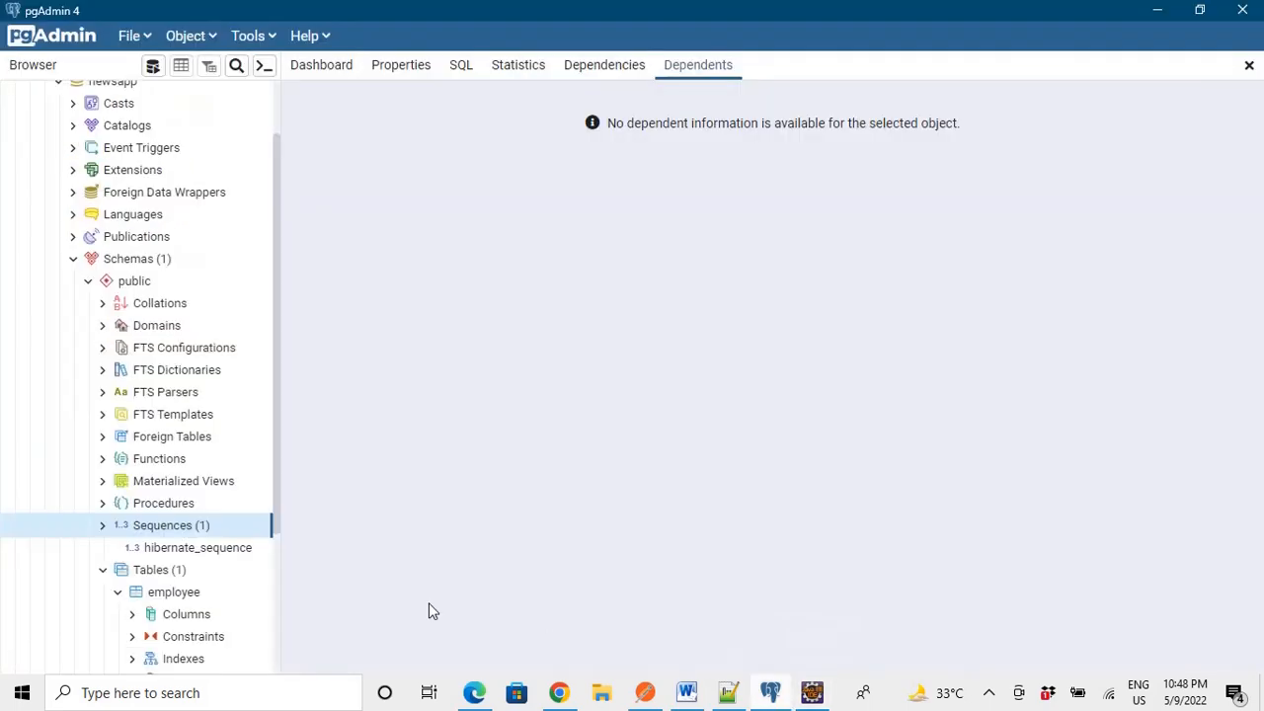
# Generate and execute a SELECT script on public.employee, returning id 1, Kevin1, Software Engineer 2
pyautogui.click(645, 692)
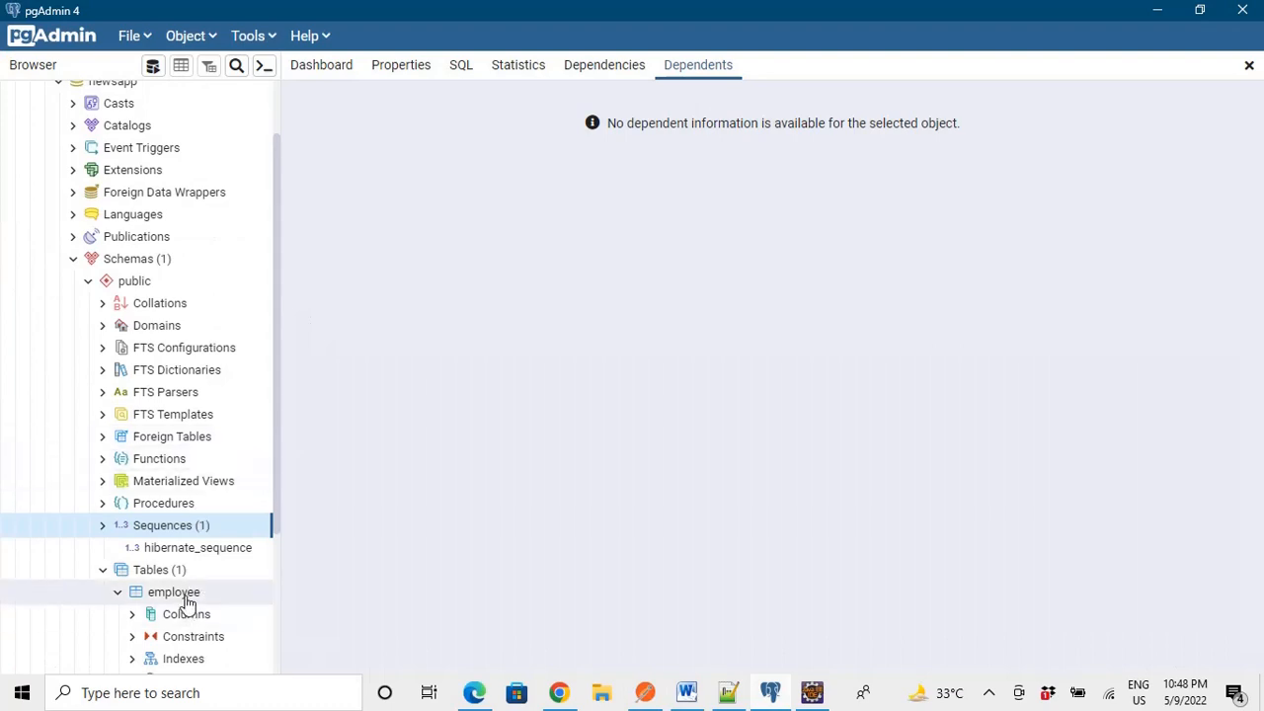
pyautogui.rightClick(173, 591)
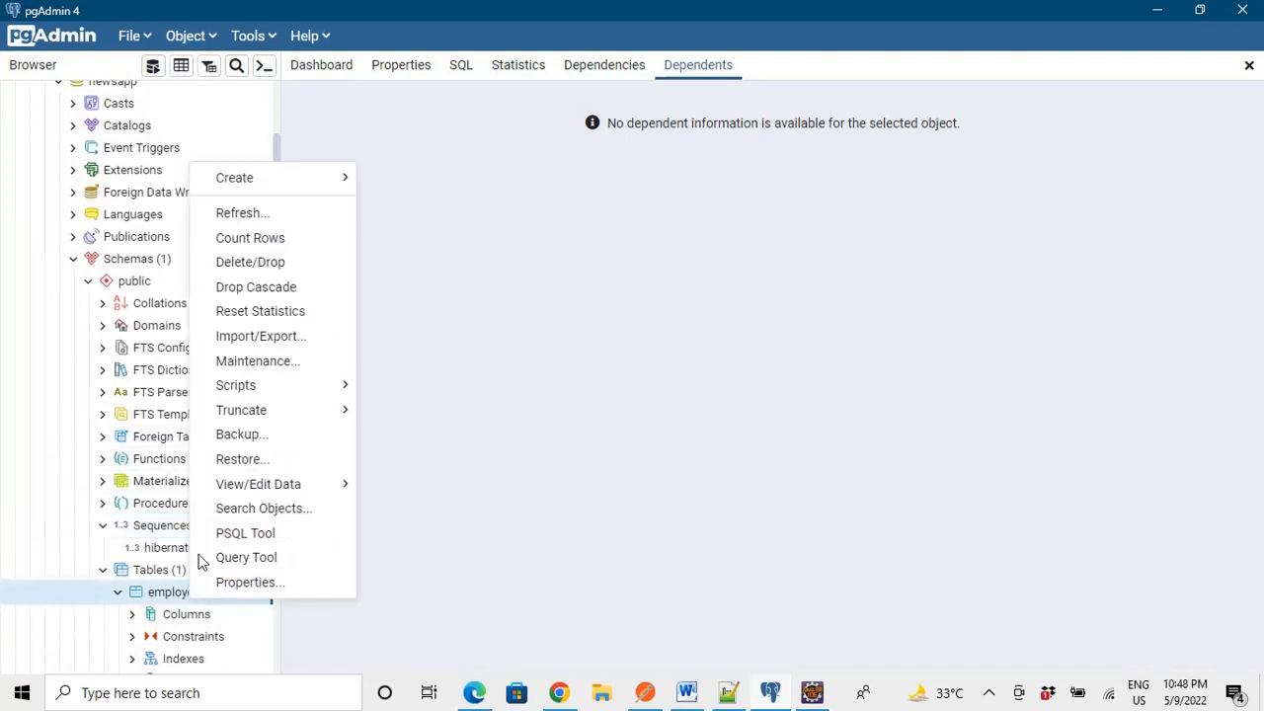
pyautogui.moveTo(240, 410)
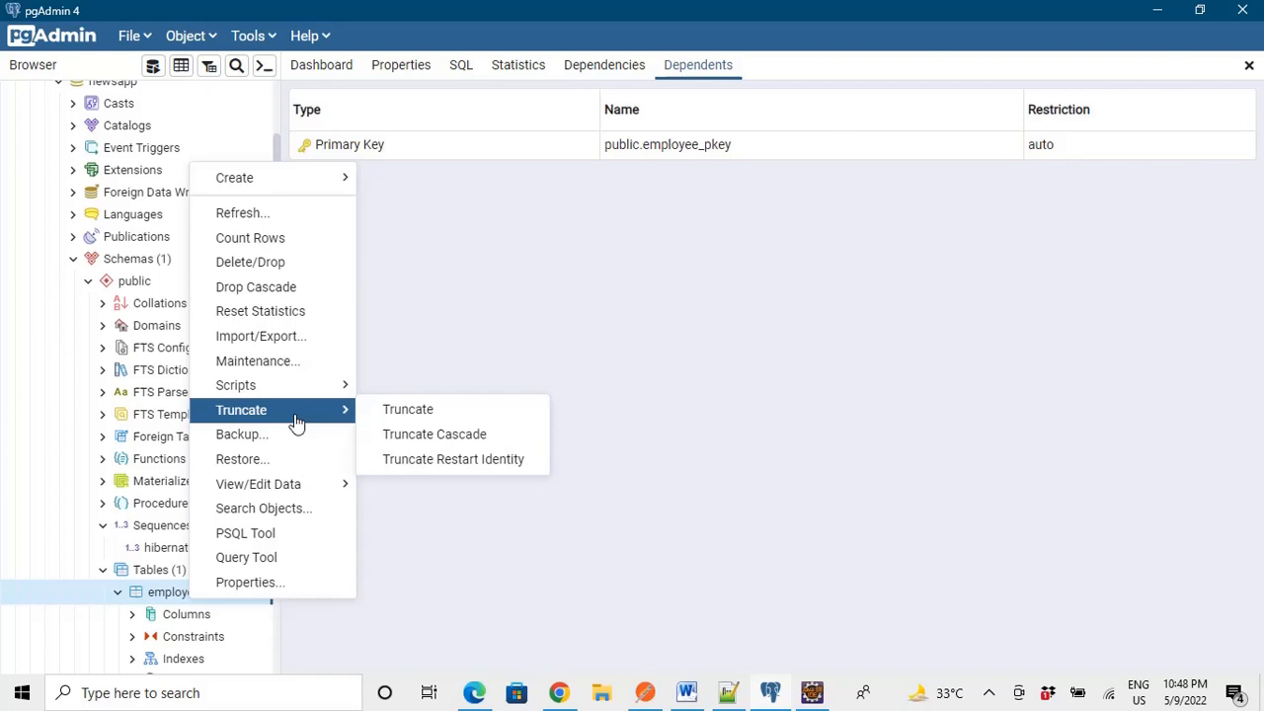
pyautogui.moveTo(235, 385)
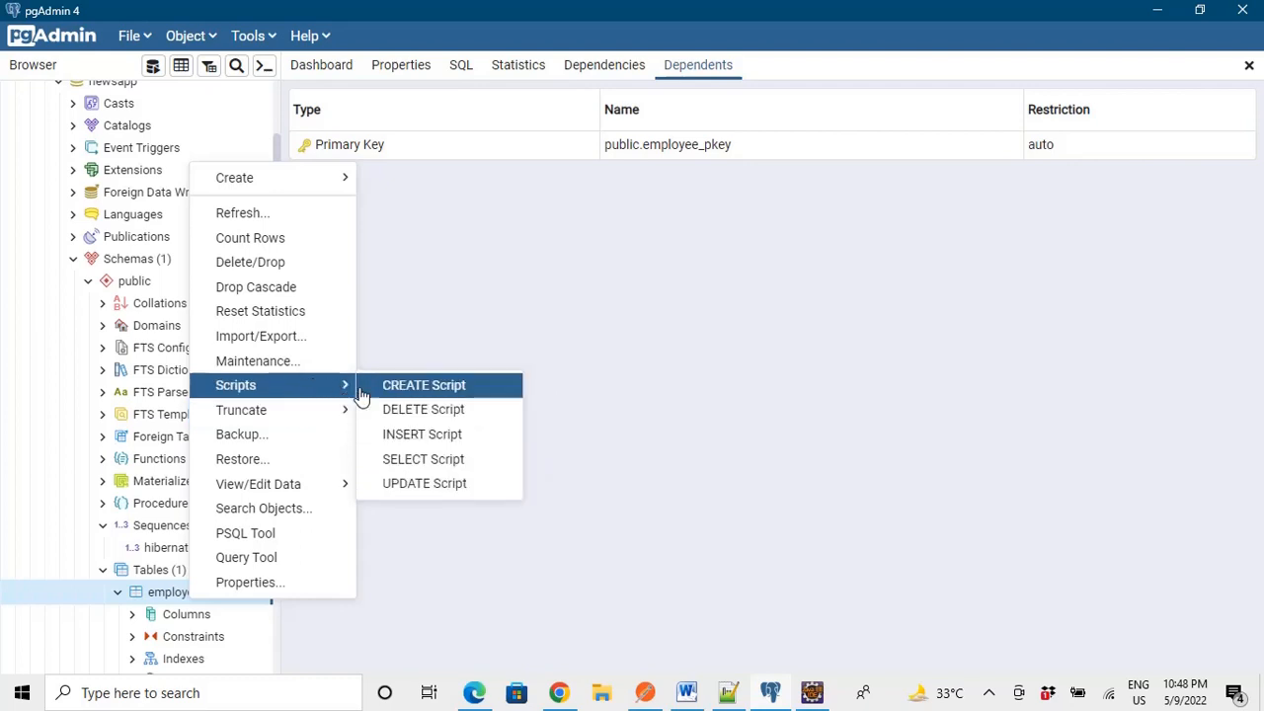
pyautogui.moveTo(422, 458)
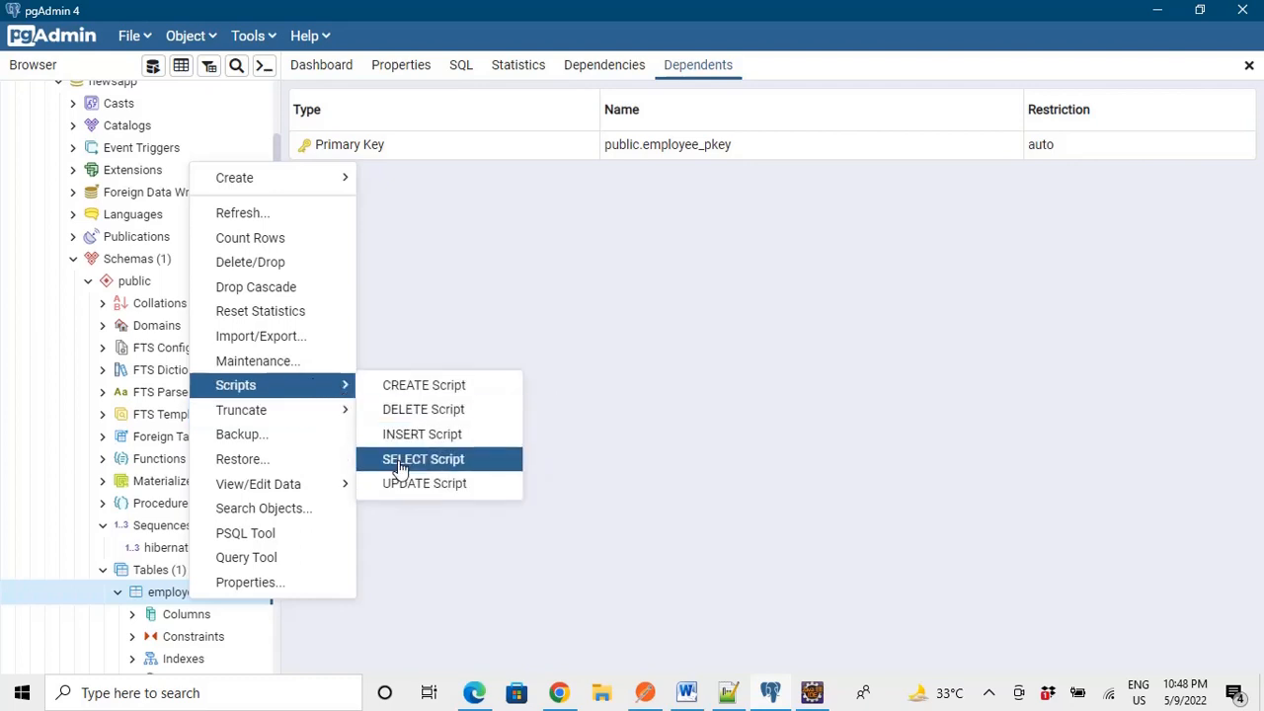
pyautogui.click(422, 458)
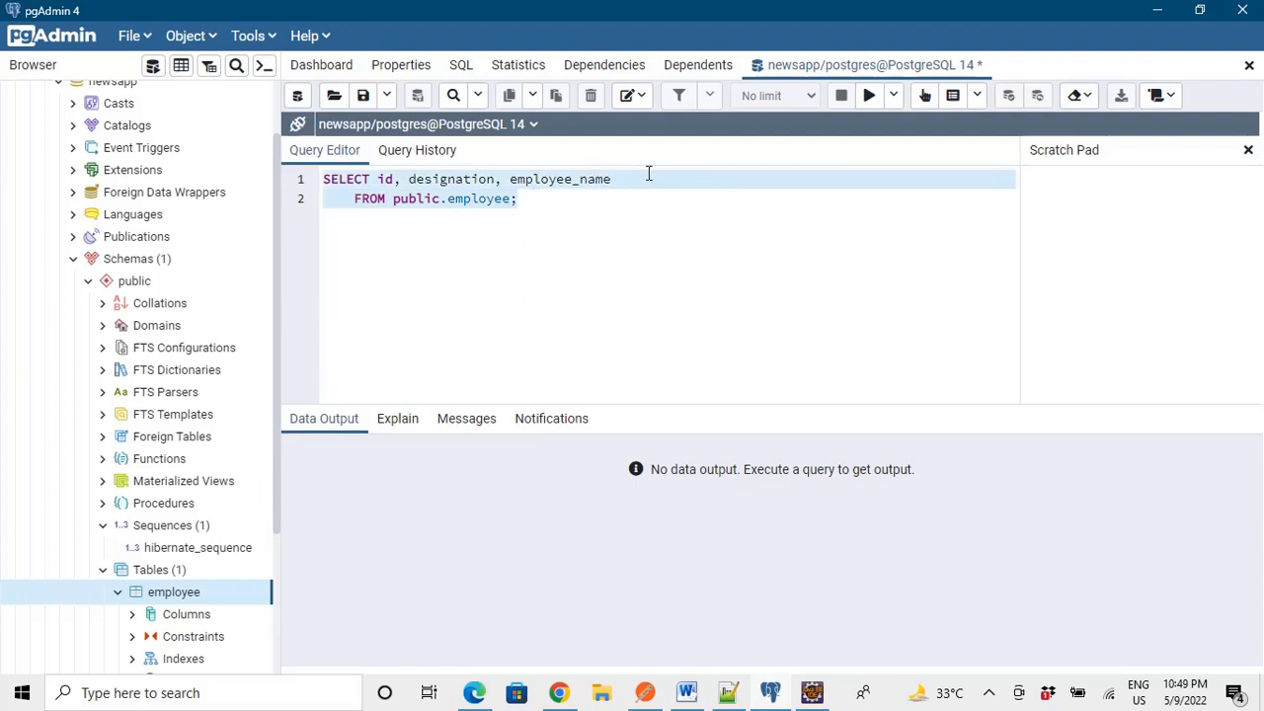
pyautogui.click(868, 95)
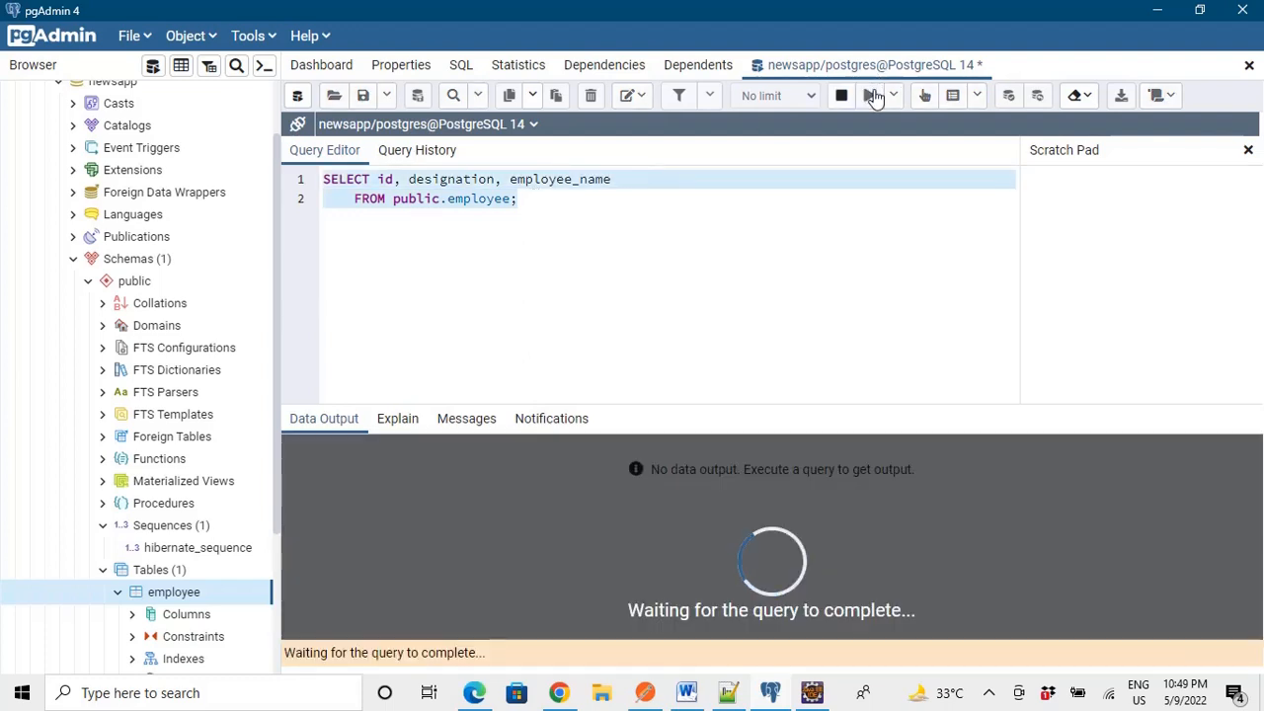
pyautogui.click(867, 94)
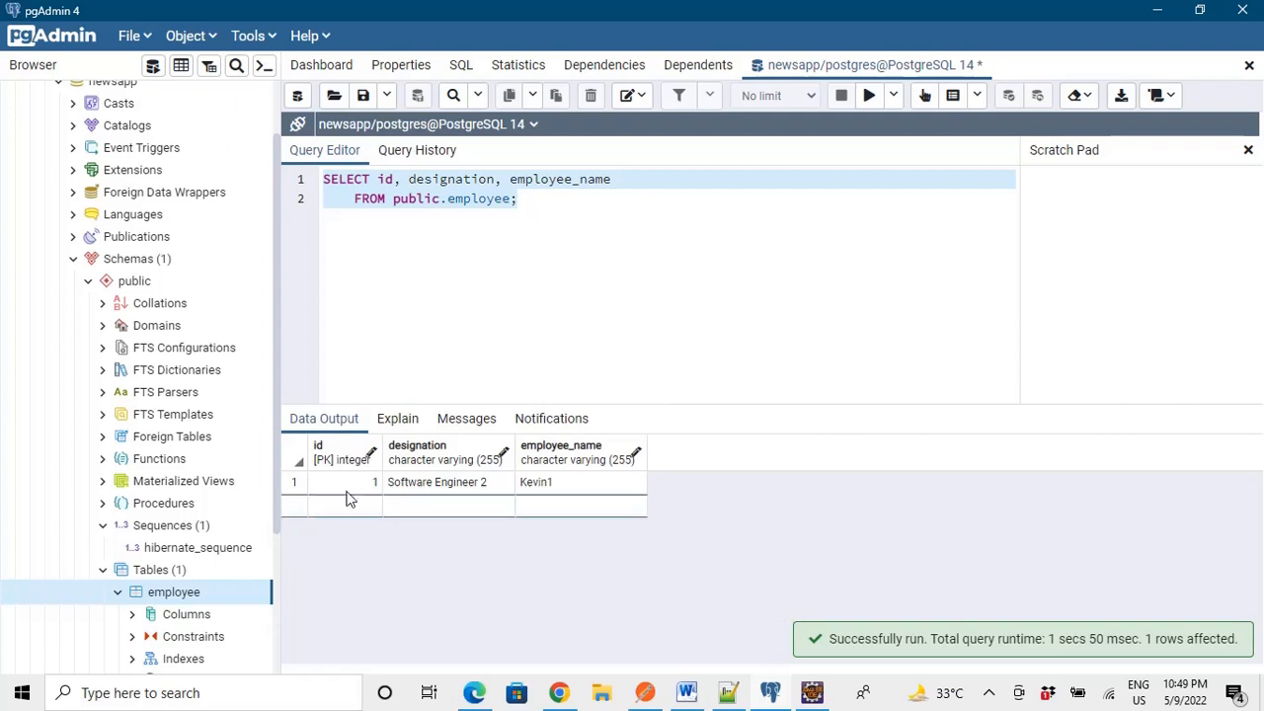
pyautogui.moveTo(564, 494)
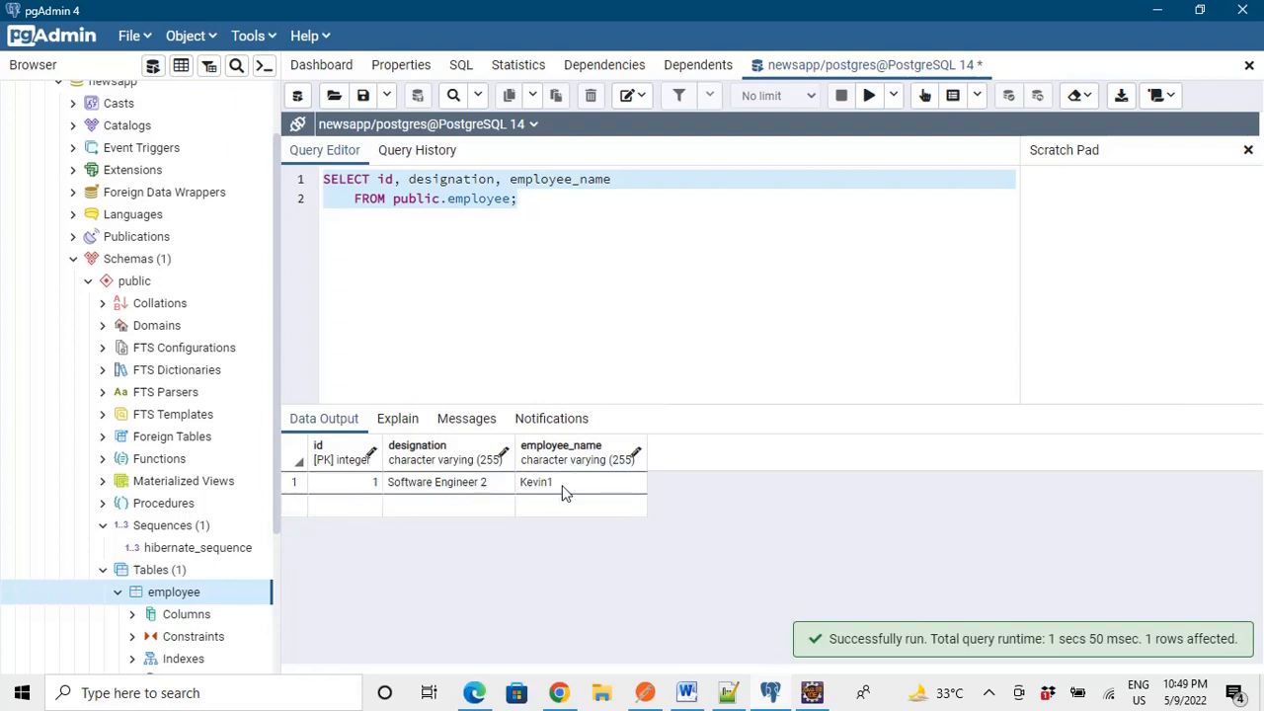